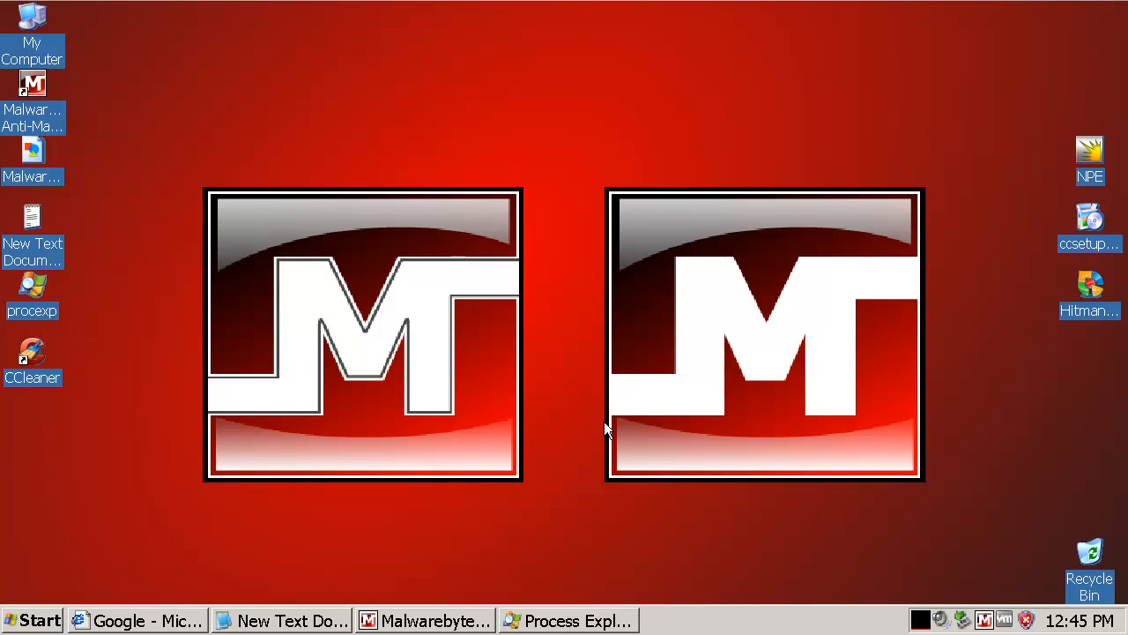
- Restore Malwarebytes, check the Protection tab, then return to Scanner with quick scan selected
{"action": "left_click", "coordinate": [291, 619]}
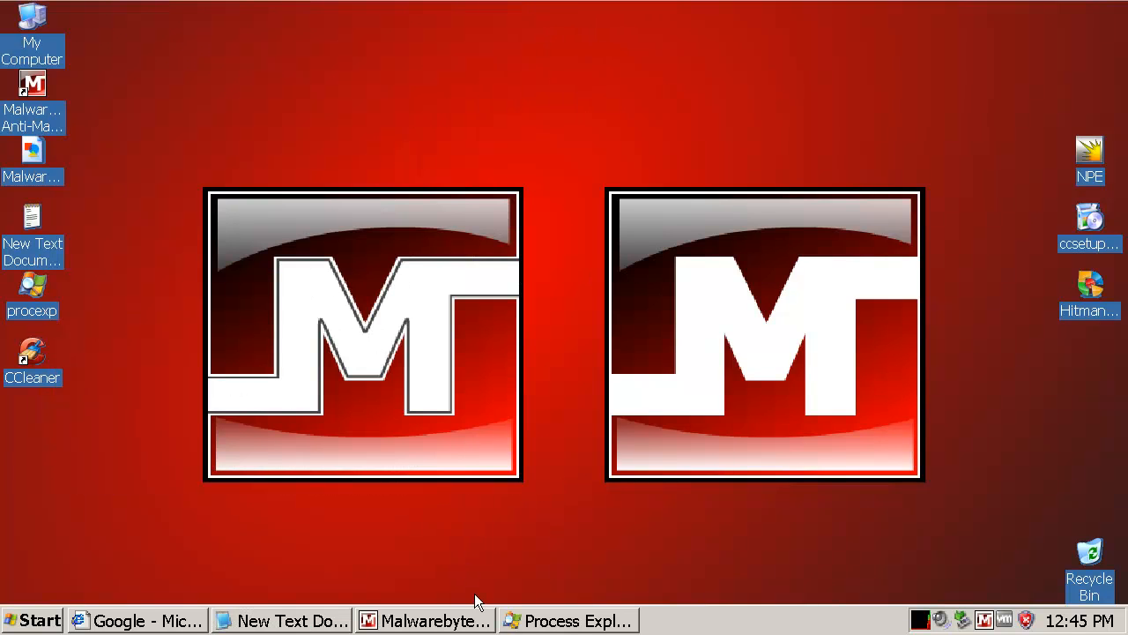
{"action": "left_click", "coordinate": [434, 620]}
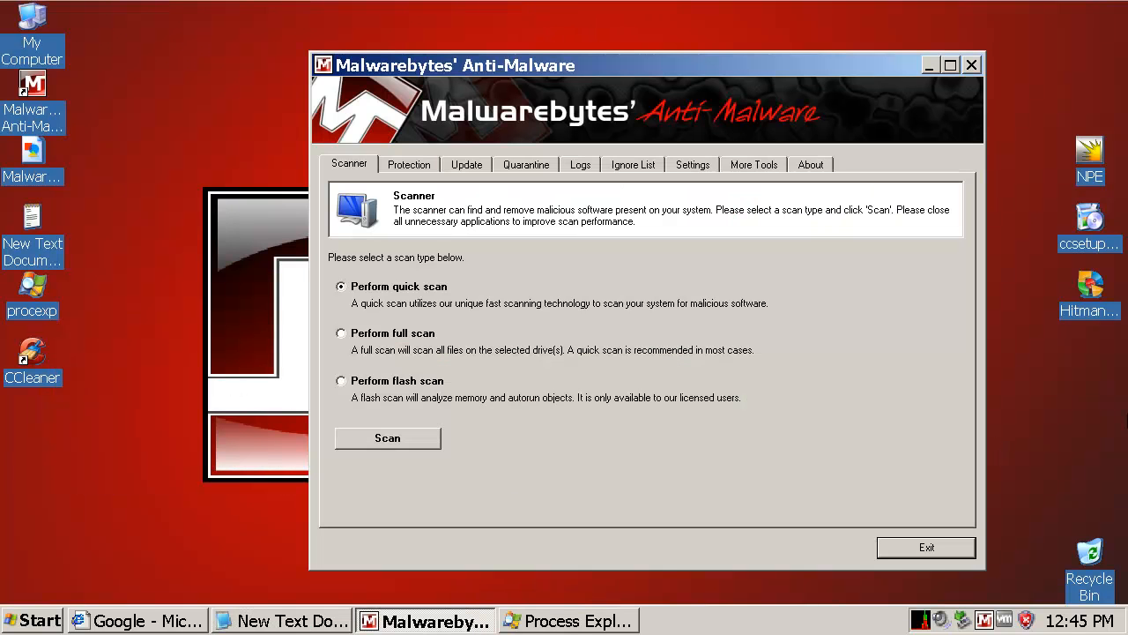
{"action": "mouse_move", "coordinate": [886, 315]}
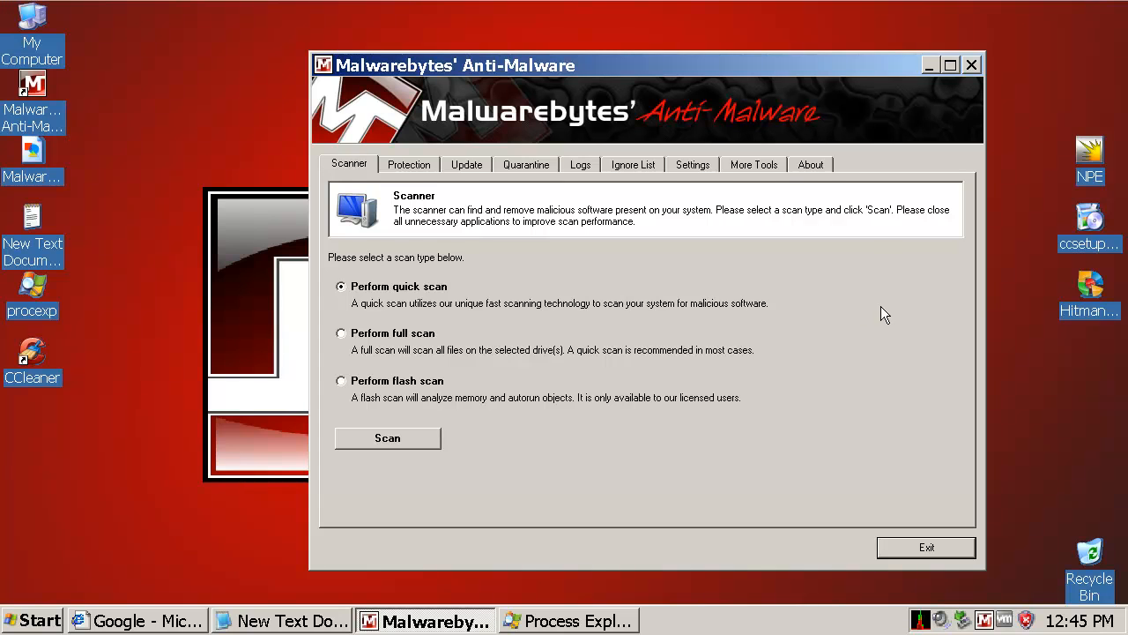
{"action": "mouse_move", "coordinate": [751, 310]}
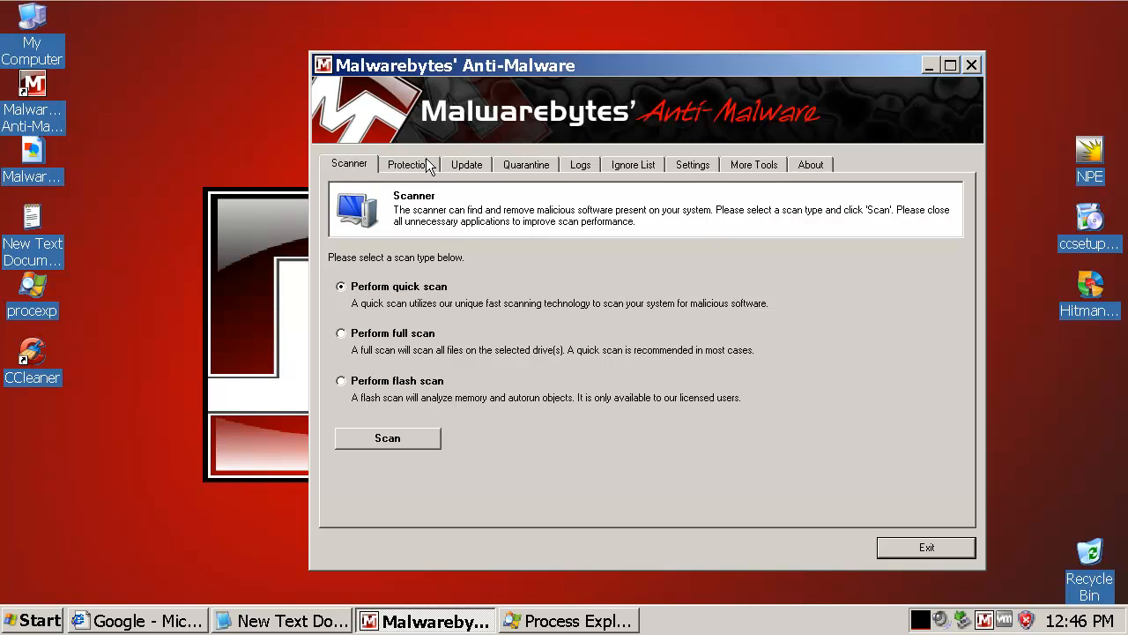
{"action": "left_click", "coordinate": [408, 164]}
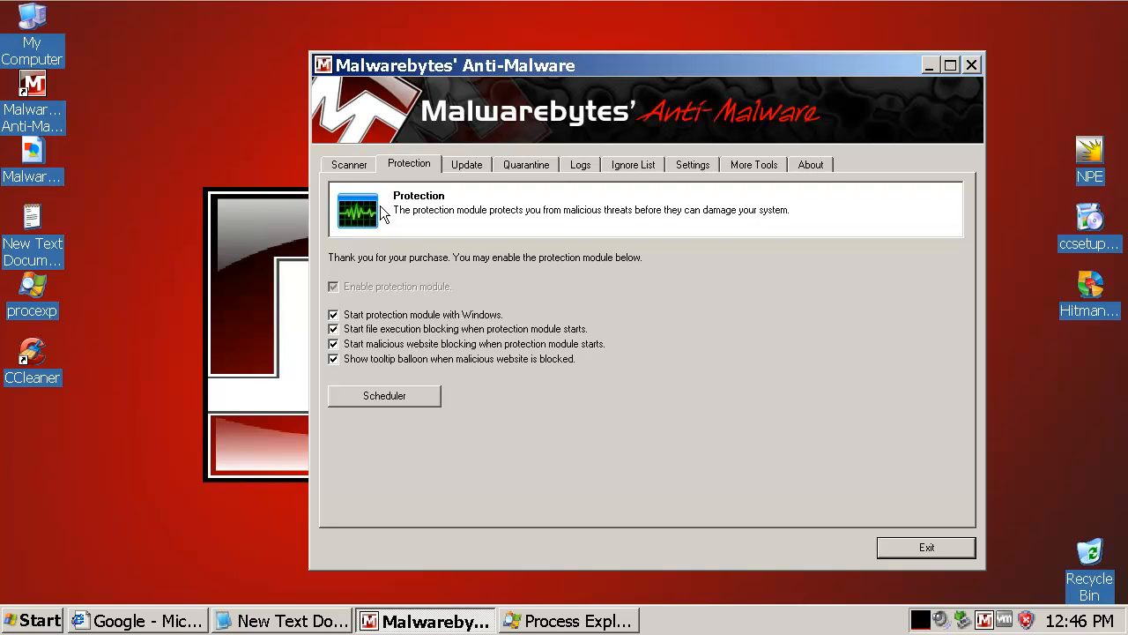
{"action": "left_click", "coordinate": [349, 164]}
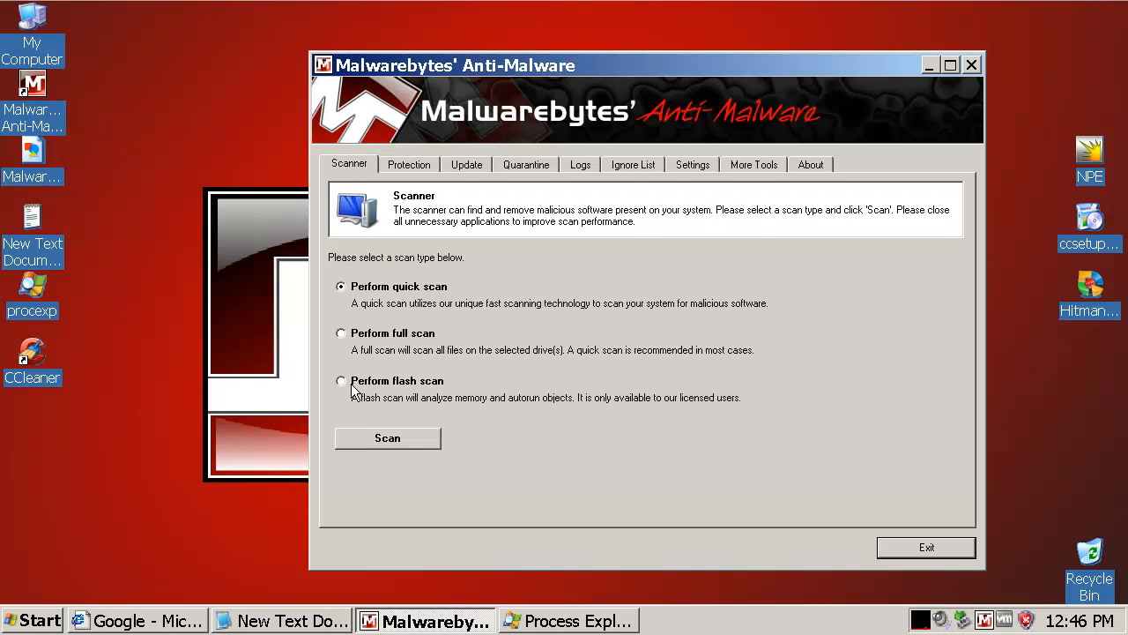
{"action": "left_click", "coordinate": [341, 381]}
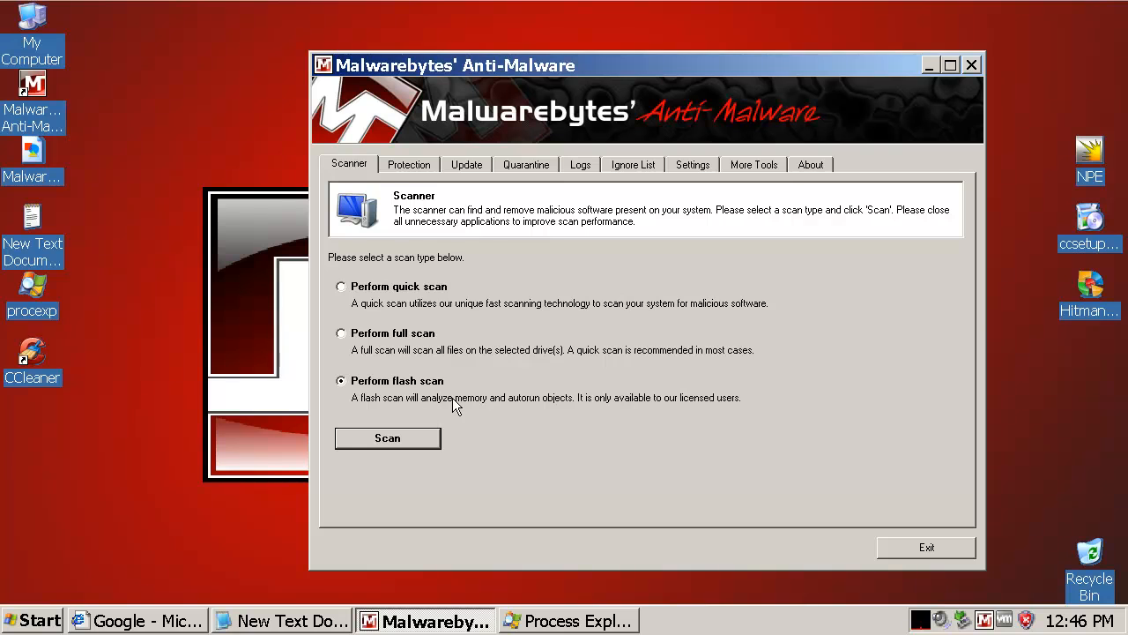
{"action": "left_click", "coordinate": [342, 286]}
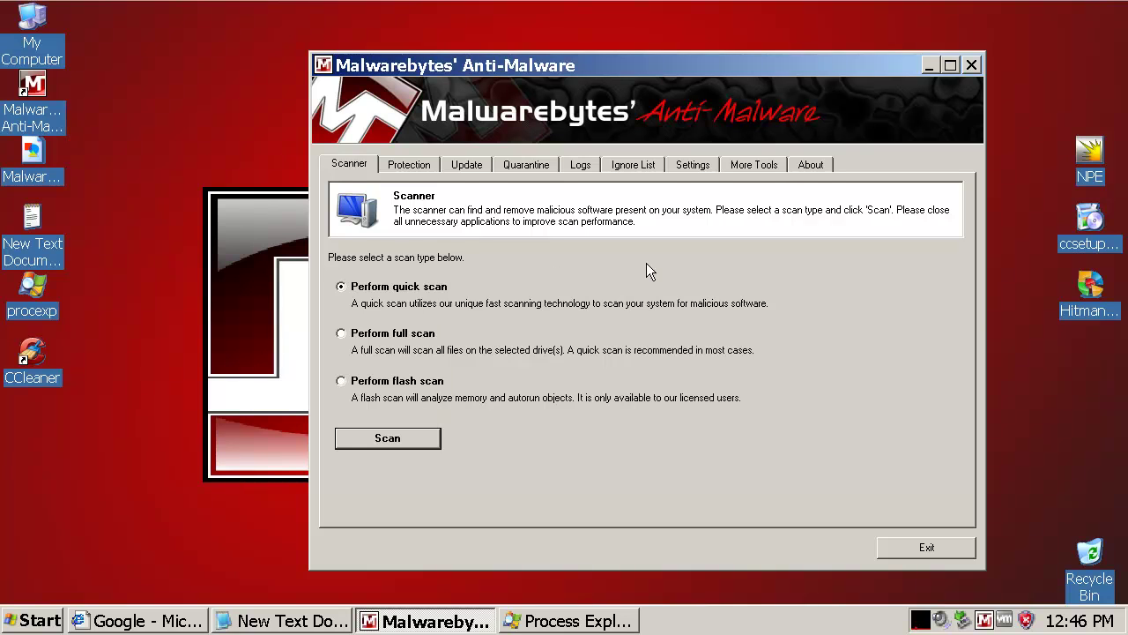
- Review the Update, Quarantine and Ignore List tabs, then open the Settings tab
{"action": "left_click", "coordinate": [466, 164]}
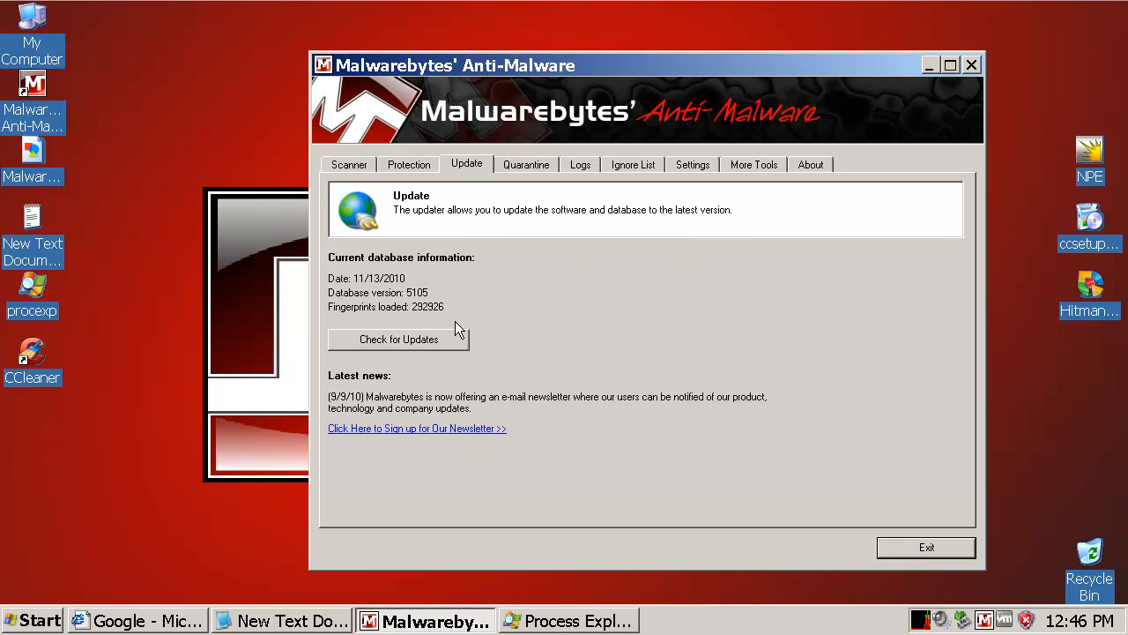
{"action": "left_click", "coordinate": [397, 339]}
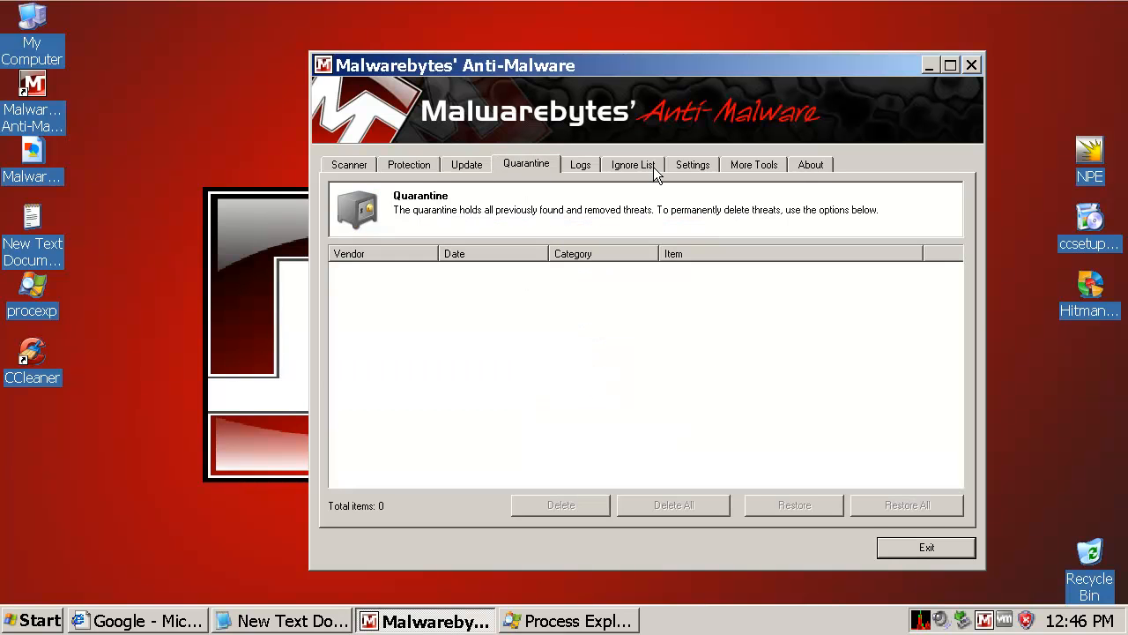
{"action": "left_click", "coordinate": [632, 164]}
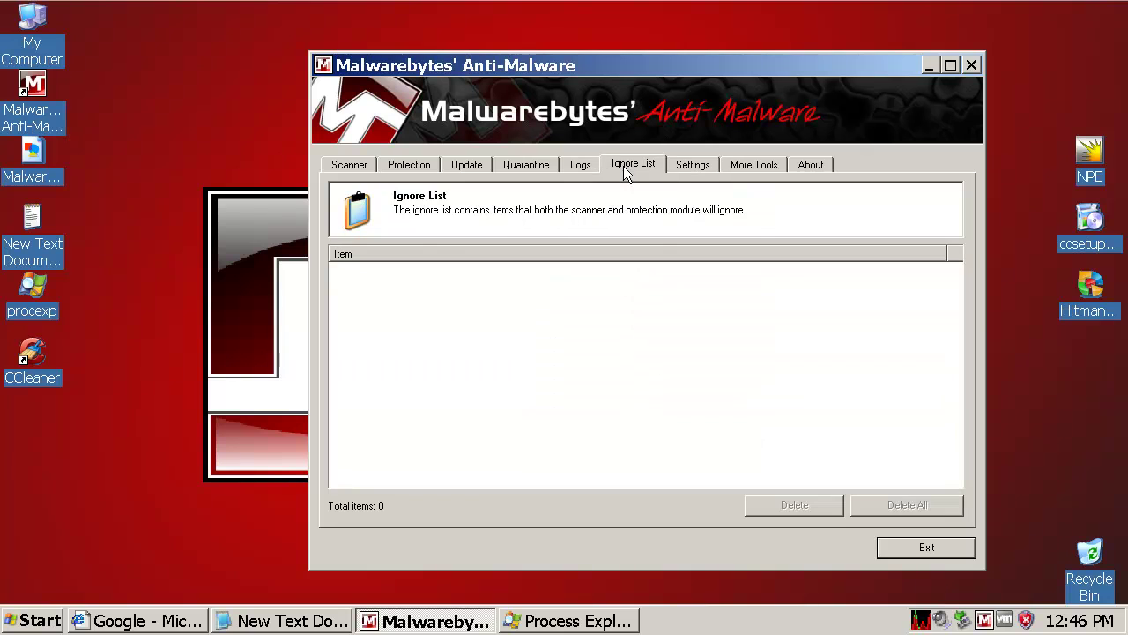
{"action": "left_click", "coordinate": [526, 164]}
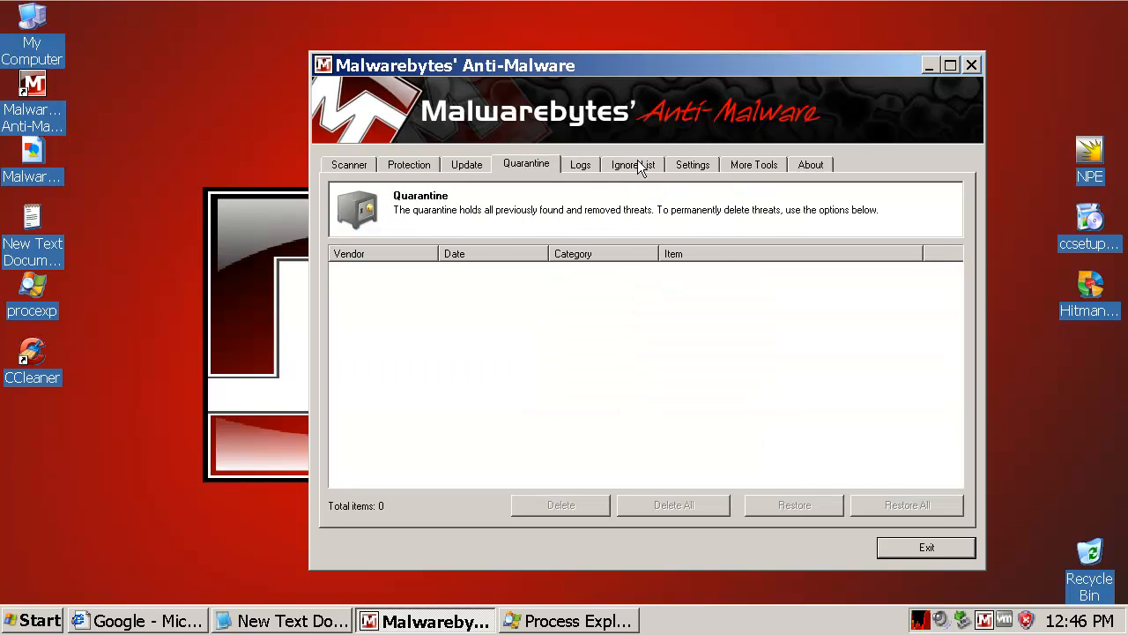
{"action": "left_click", "coordinate": [633, 164]}
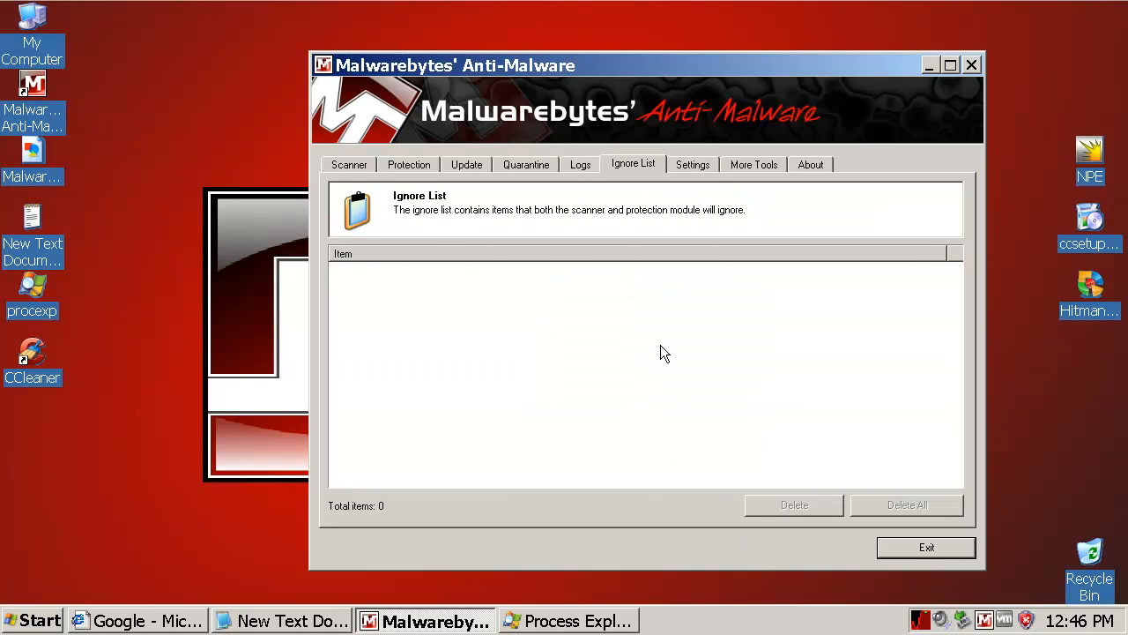
{"action": "mouse_move", "coordinate": [645, 374]}
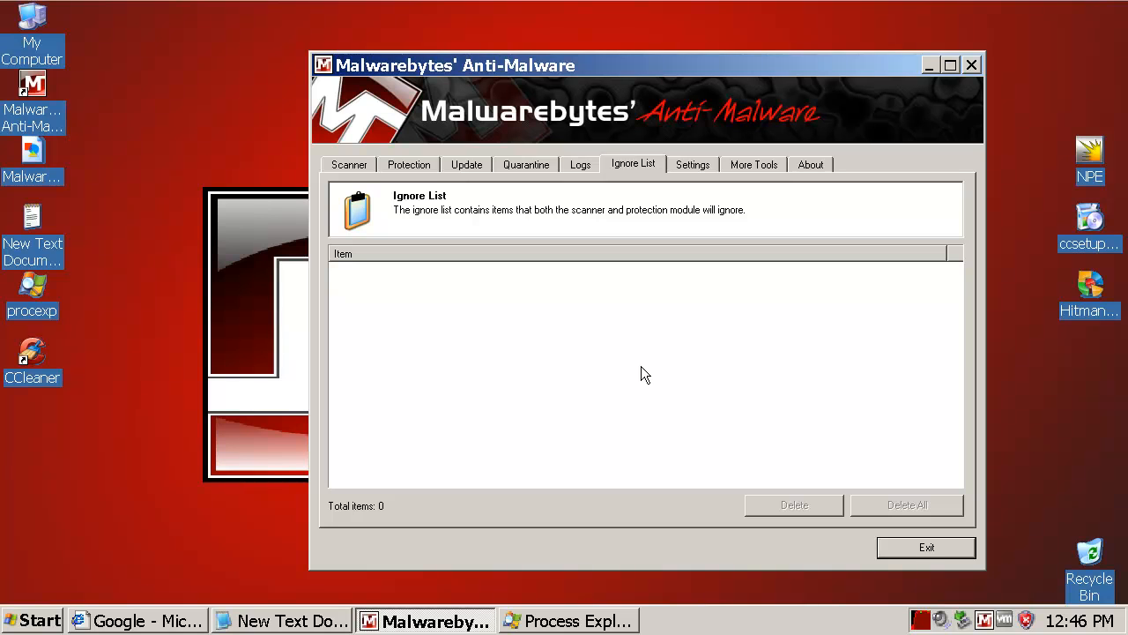
{"action": "left_click", "coordinate": [692, 164]}
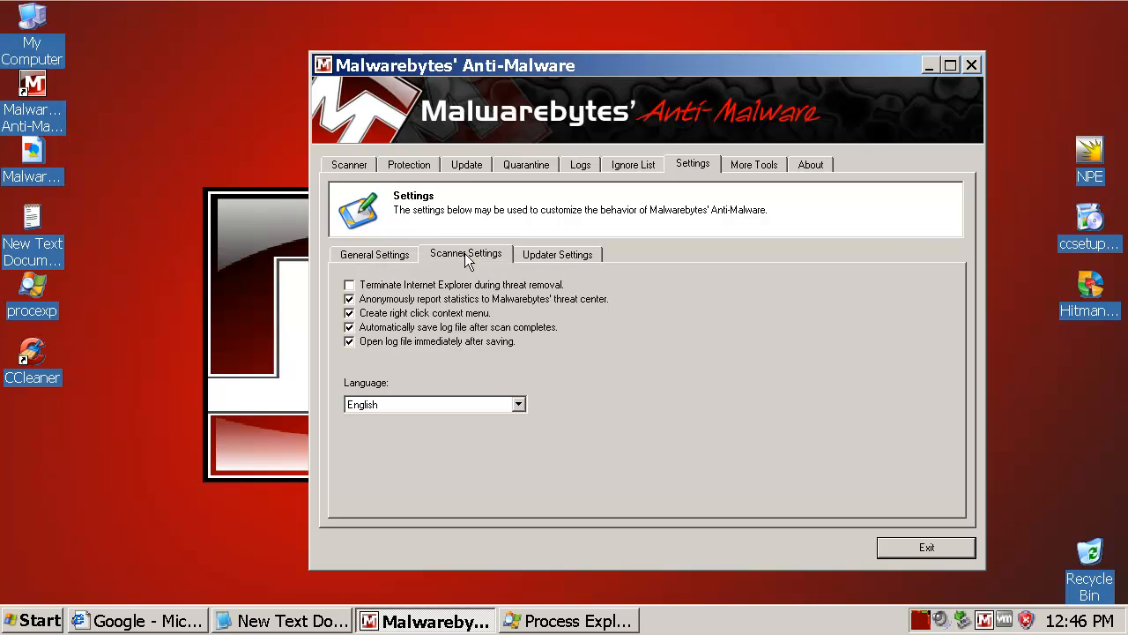
- Review the Scanner Settings checkboxes, then switch to the More Tools page
{"action": "left_click", "coordinate": [465, 254]}
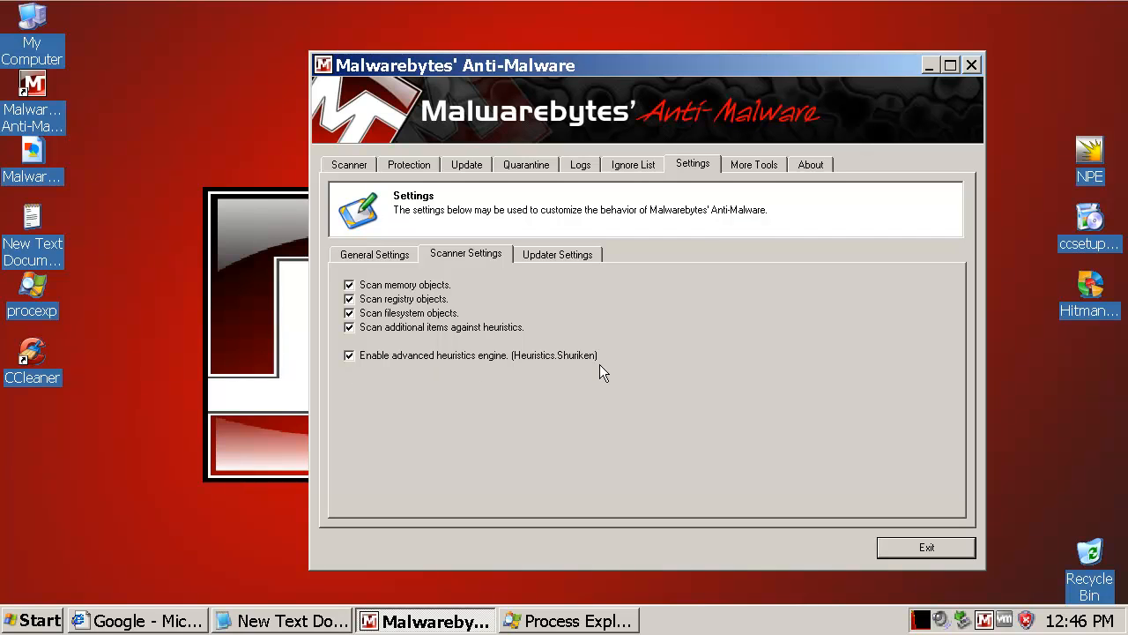
{"action": "mouse_move", "coordinate": [594, 370]}
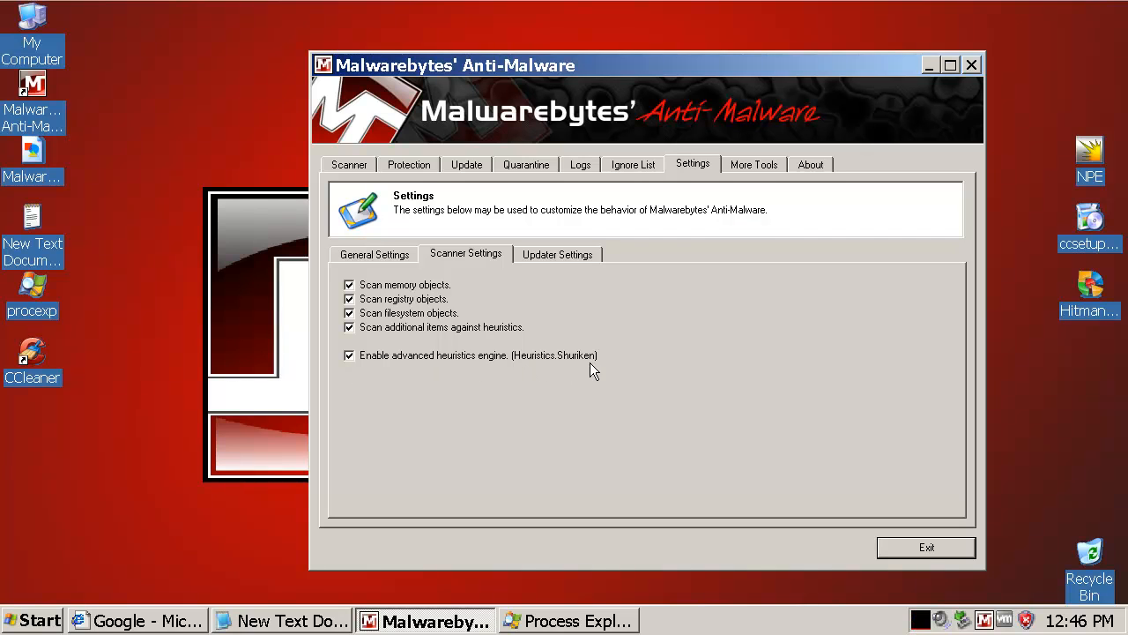
{"action": "mouse_move", "coordinate": [769, 173]}
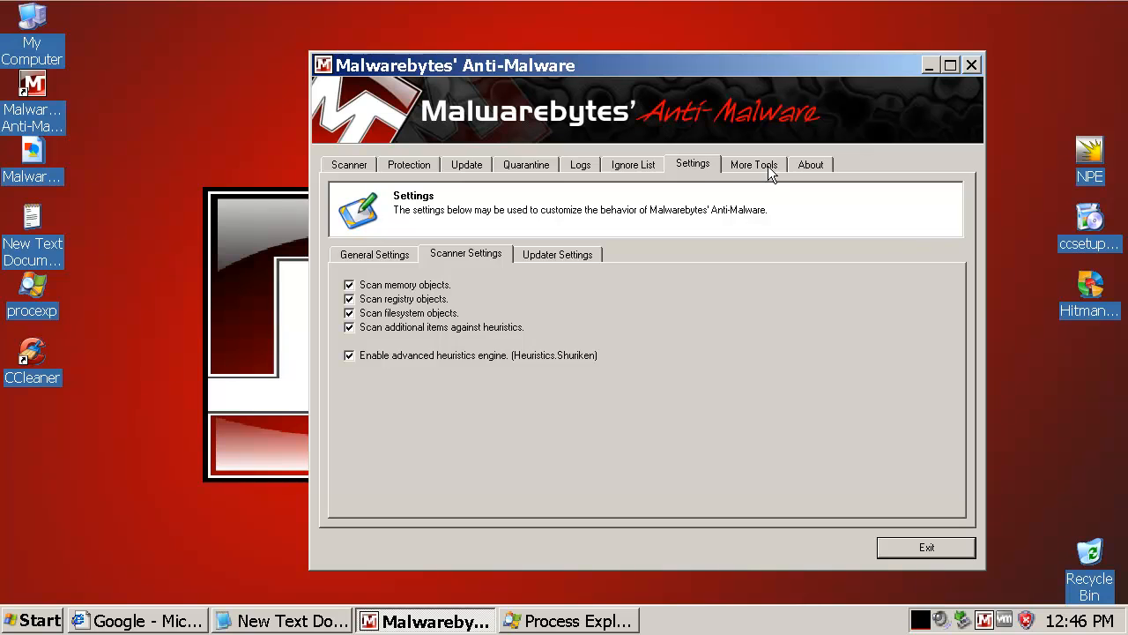
{"action": "left_click", "coordinate": [754, 164]}
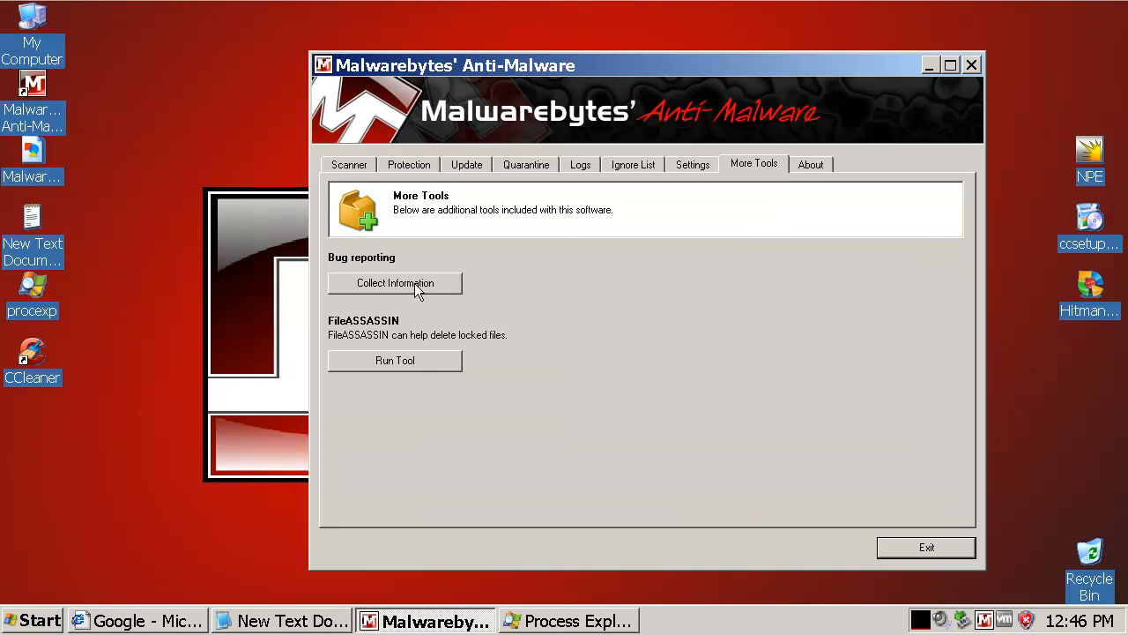
{"action": "mouse_move", "coordinate": [337, 333]}
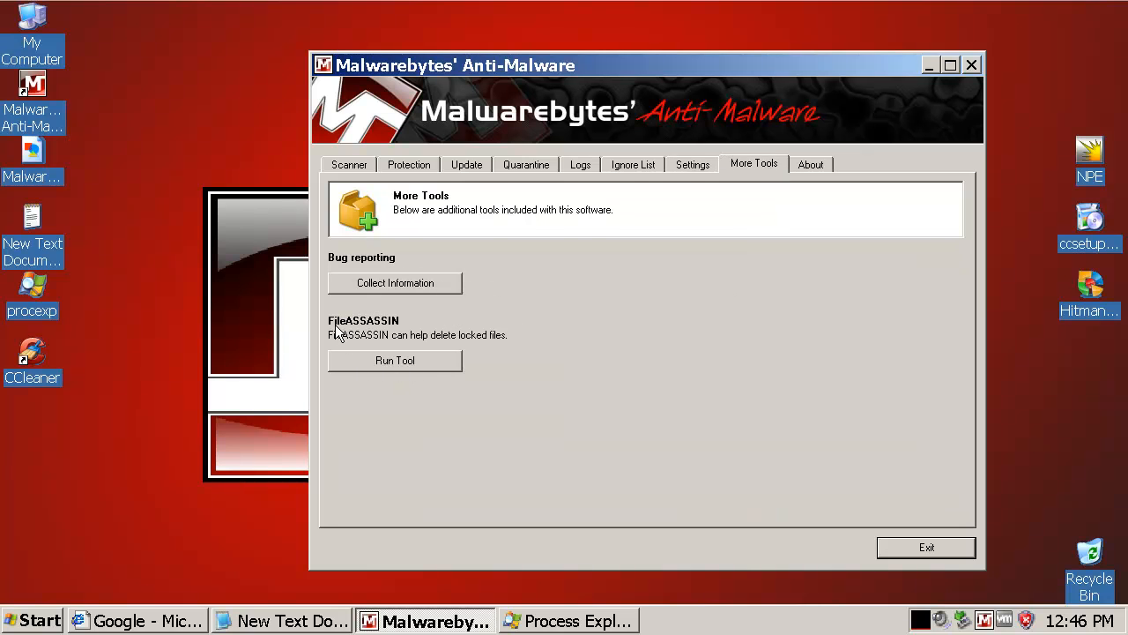
{"action": "mouse_move", "coordinate": [431, 370]}
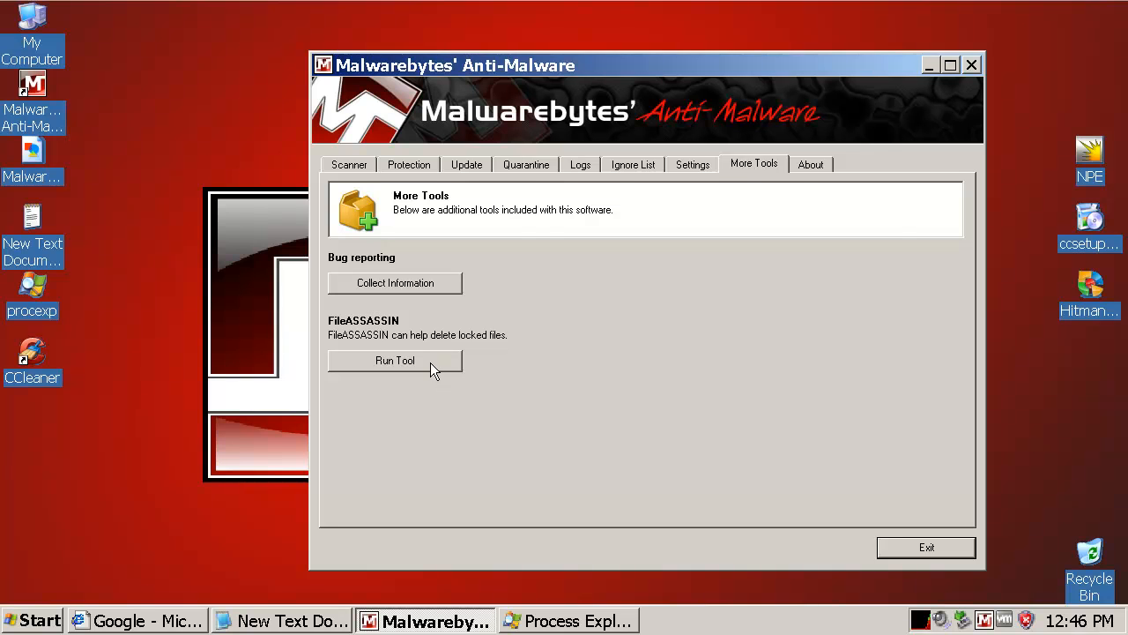
- Browse the Desktop in FileASSASSIN's Open dialog, cancel it, and return to Scanner
{"action": "left_click", "coordinate": [394, 360]}
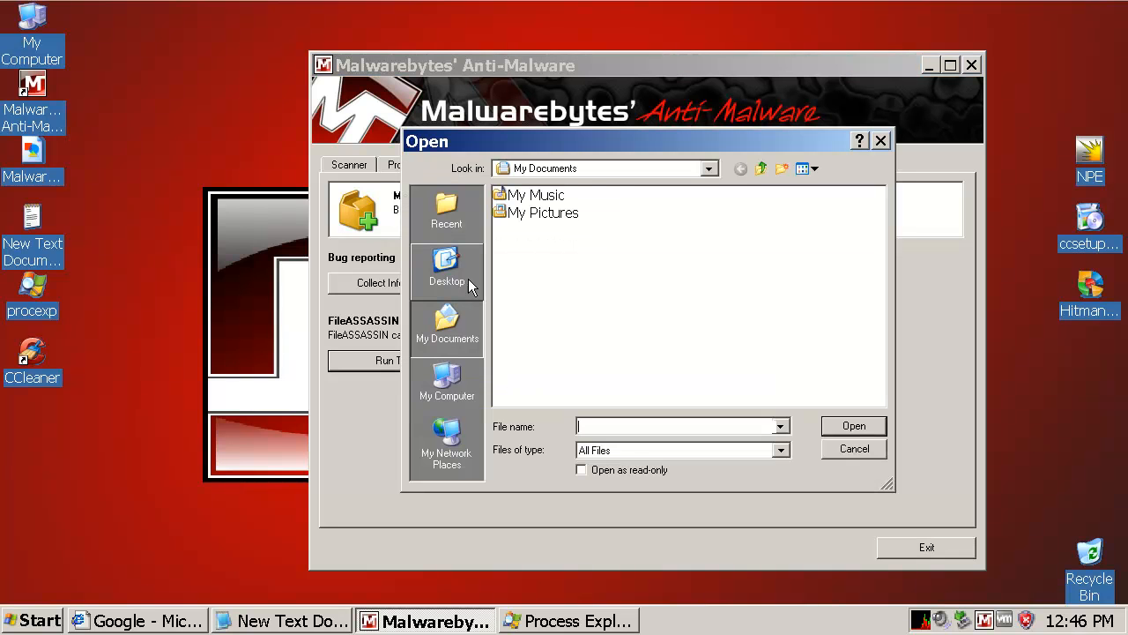
{"action": "left_click", "coordinate": [446, 268]}
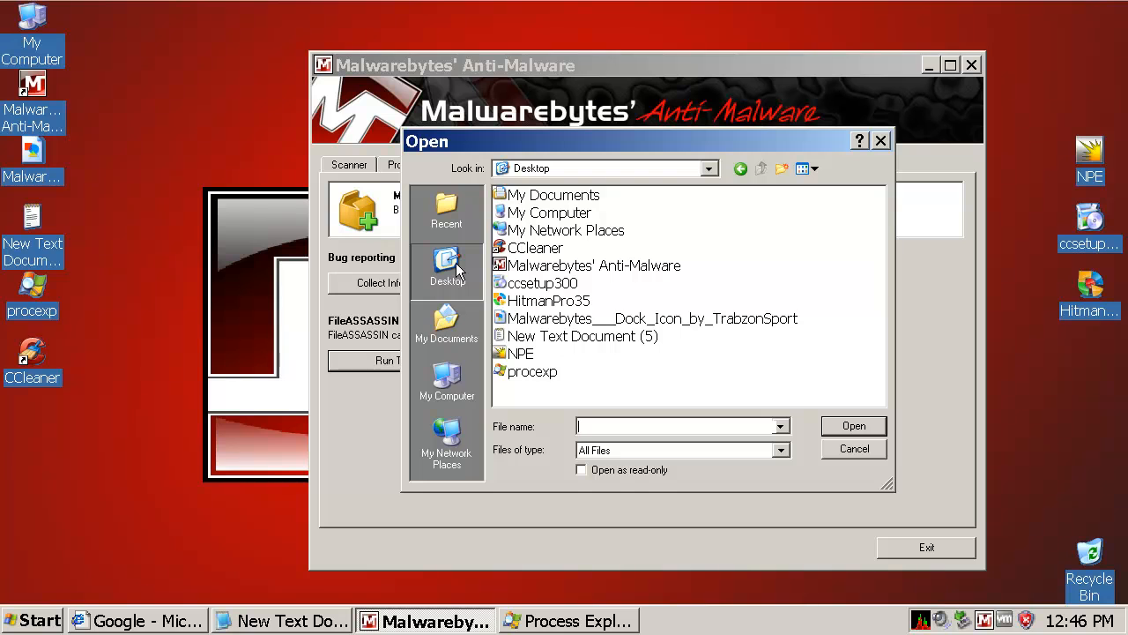
{"action": "left_click", "coordinate": [565, 230]}
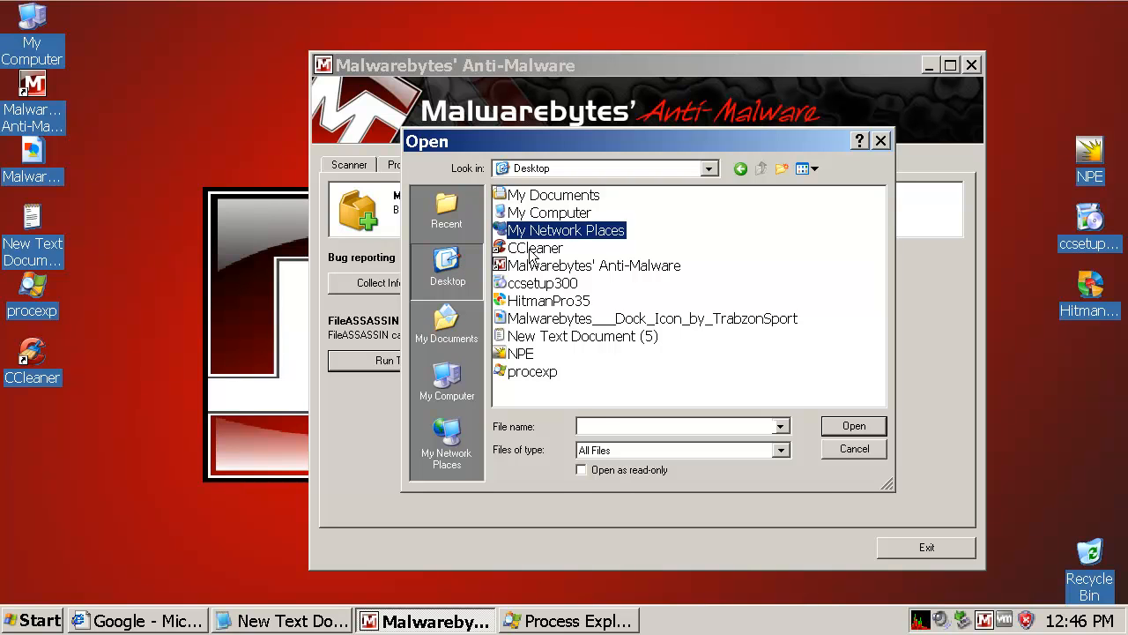
{"action": "left_click", "coordinate": [853, 448]}
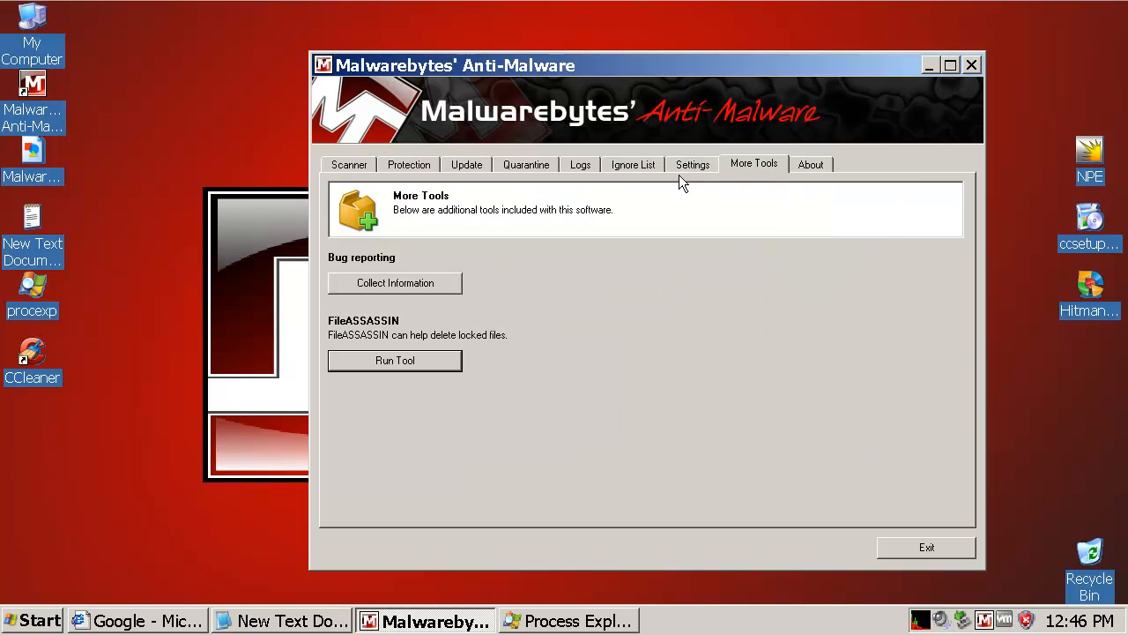
{"action": "left_click", "coordinate": [349, 164]}
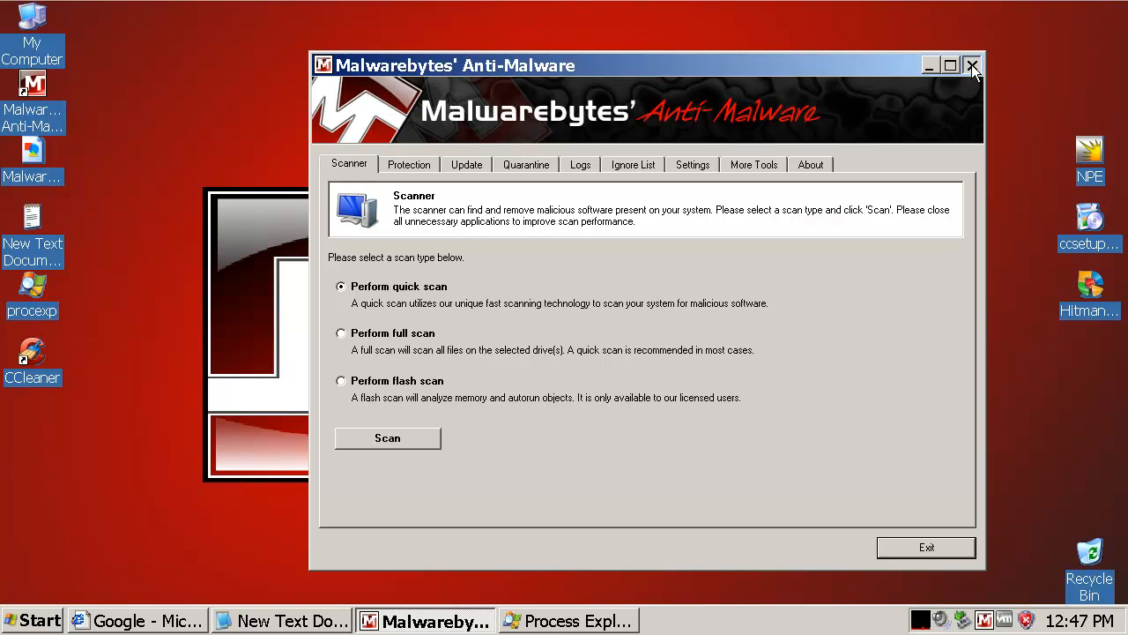
- Close Malwarebytes and inspect mbamgui.exe and alg.exe in Process Explorer's process tree
{"action": "left_click", "coordinate": [972, 63]}
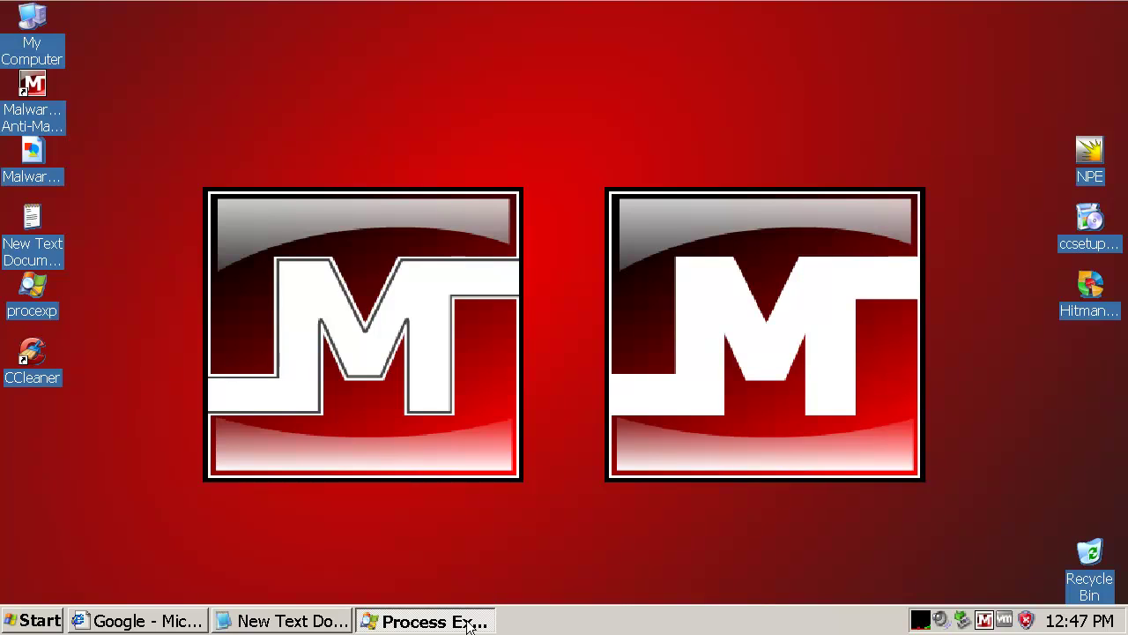
{"action": "left_click", "coordinate": [437, 619]}
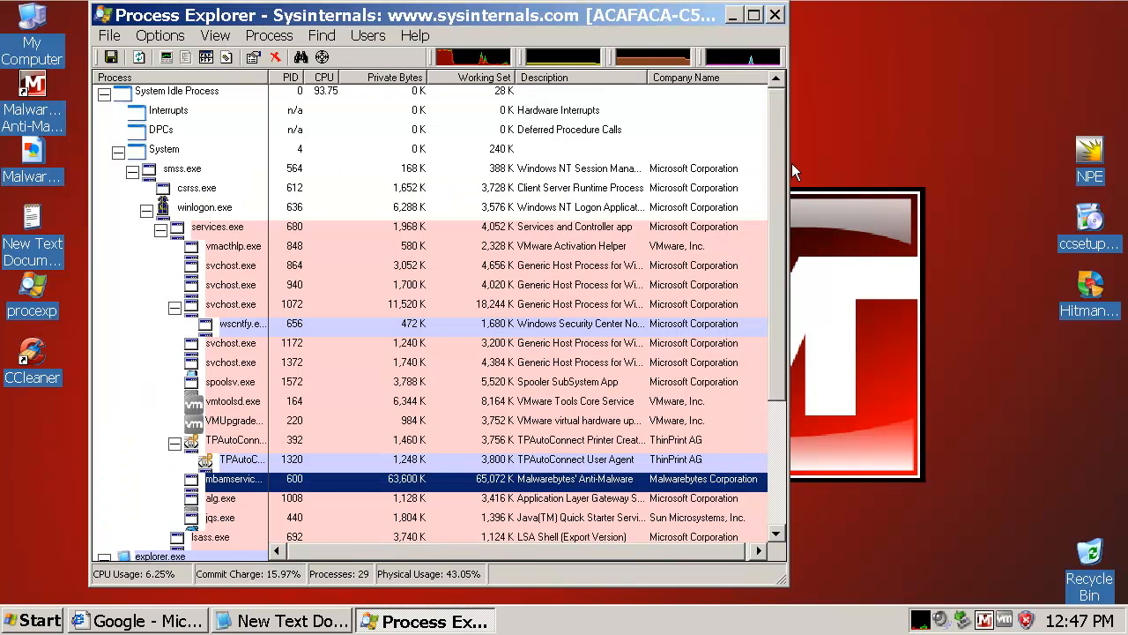
{"action": "scroll", "scroll_direction": "down", "scroll_amount": 3}
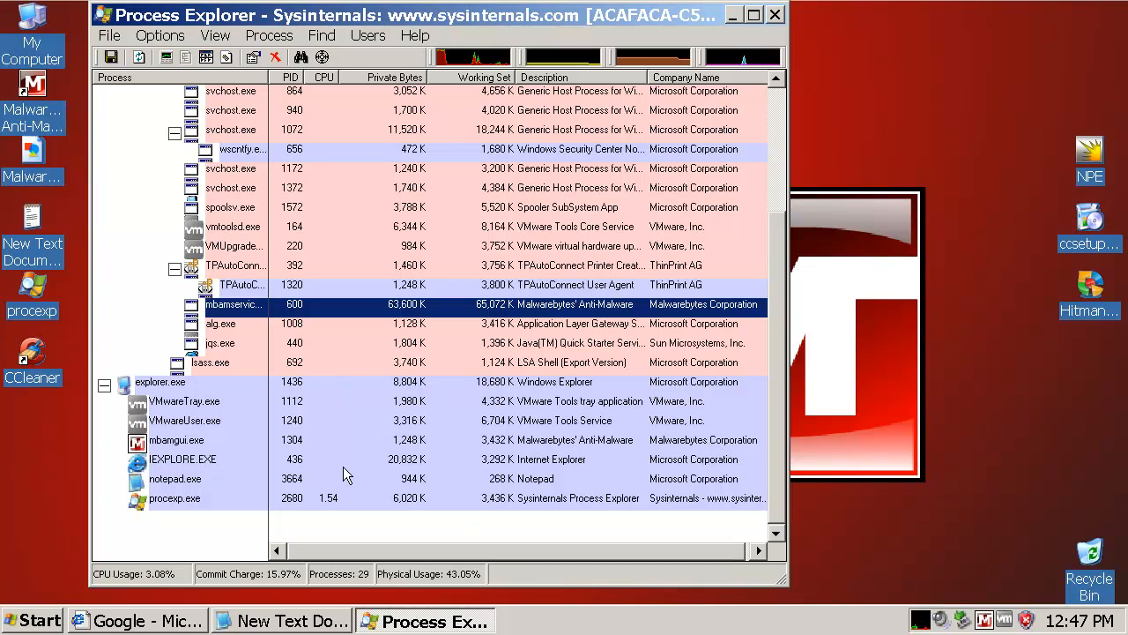
{"action": "left_click", "coordinate": [176, 439]}
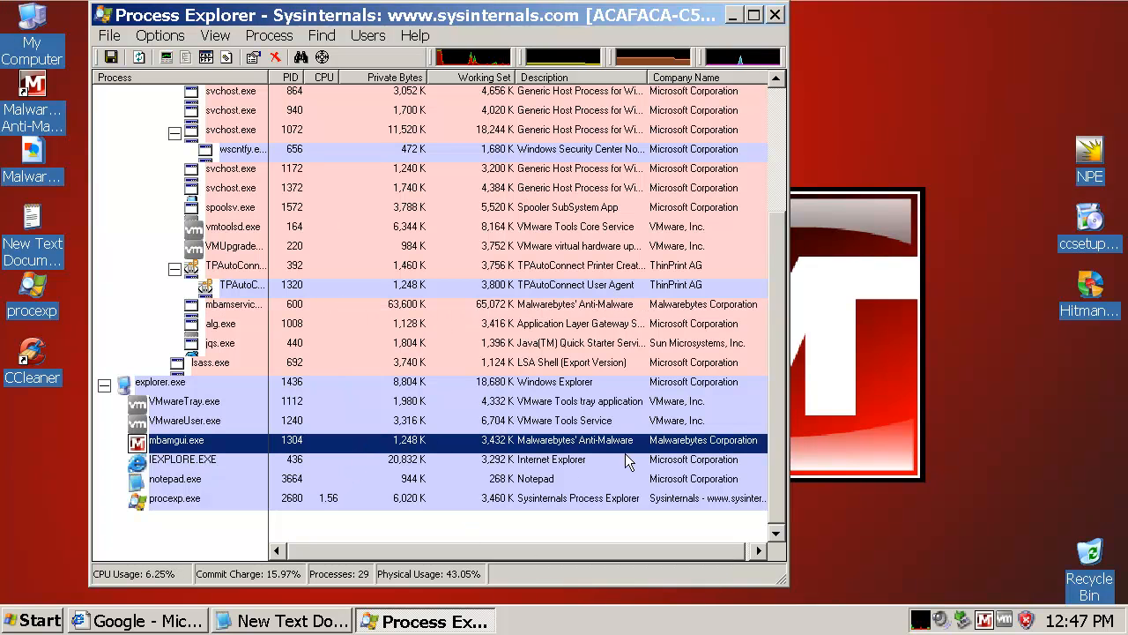
{"action": "left_click", "coordinate": [218, 324]}
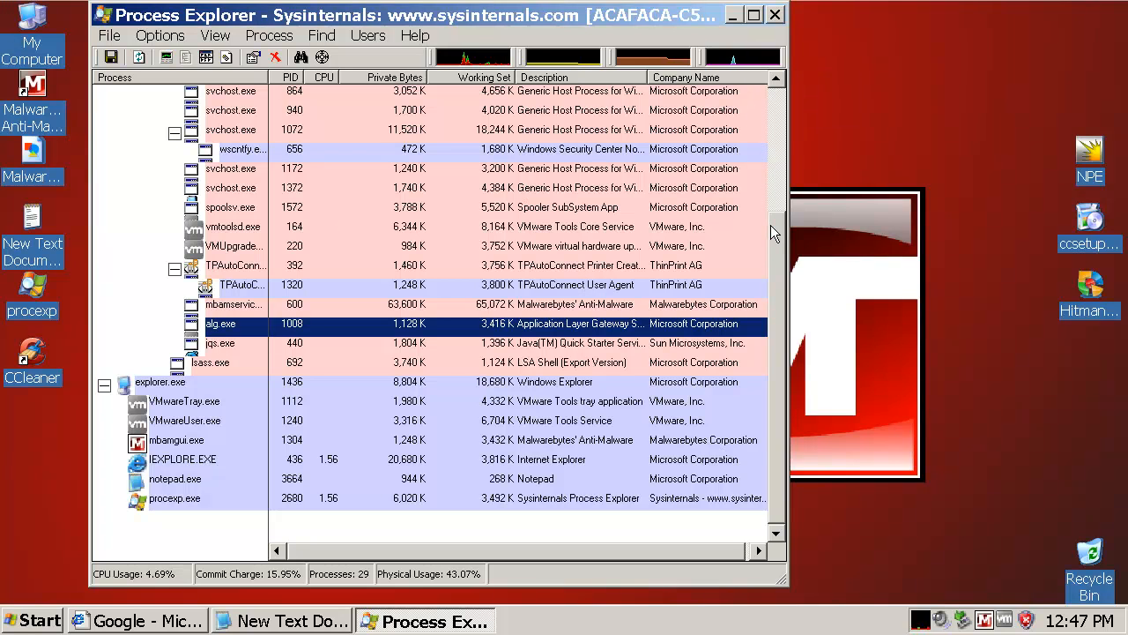
{"action": "left_click", "coordinate": [176, 440]}
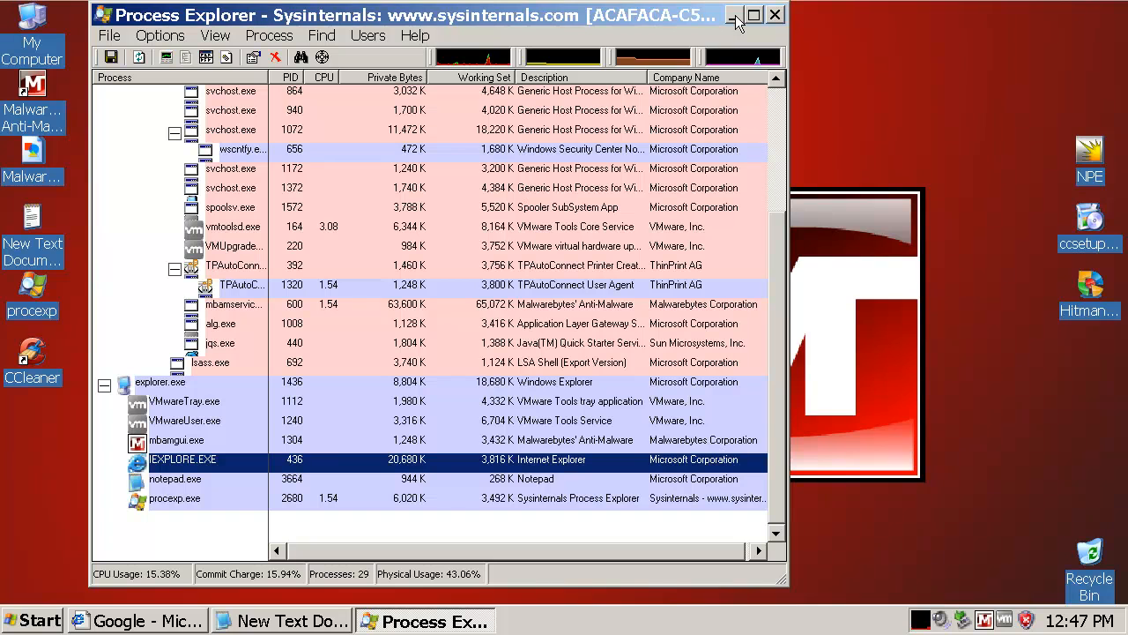
{"action": "mouse_move", "coordinate": [733, 18]}
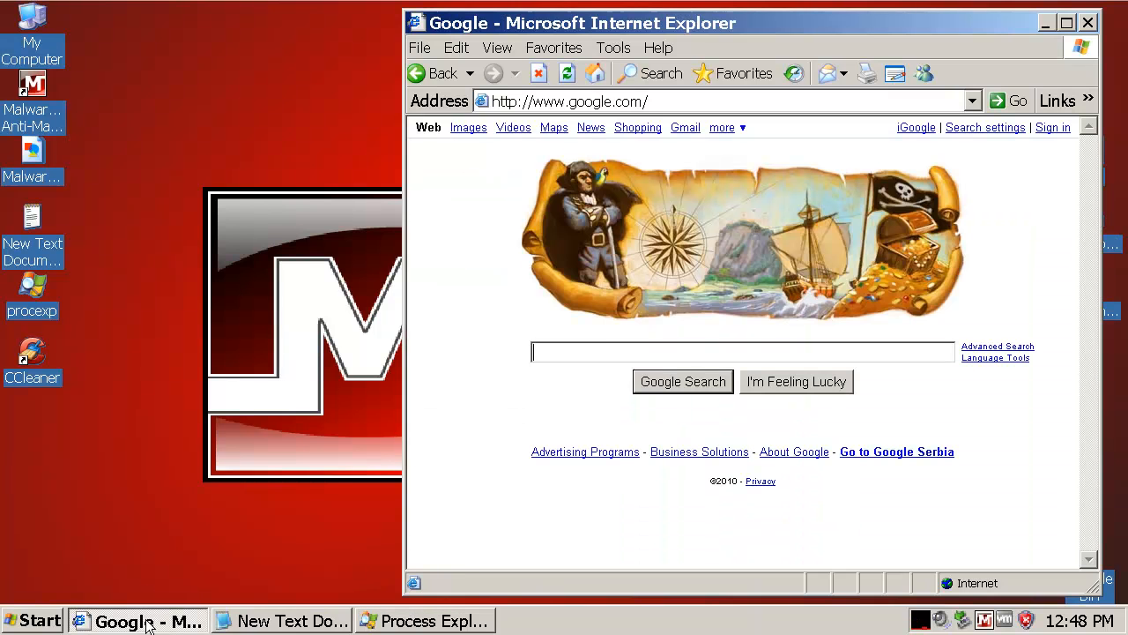
- Load the first listed URLs, including abodeflash-vol82.co.tv, dismissing Malwarebytes' blocked-site notices
{"action": "left_click", "coordinate": [280, 619]}
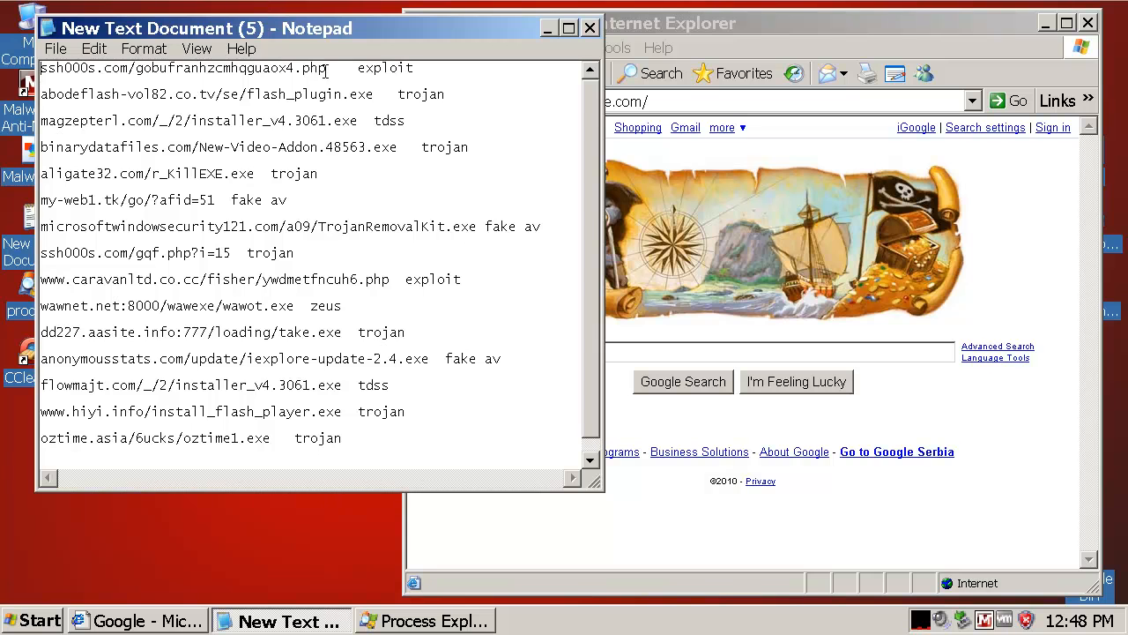
{"action": "double_click", "coordinate": [177, 68]}
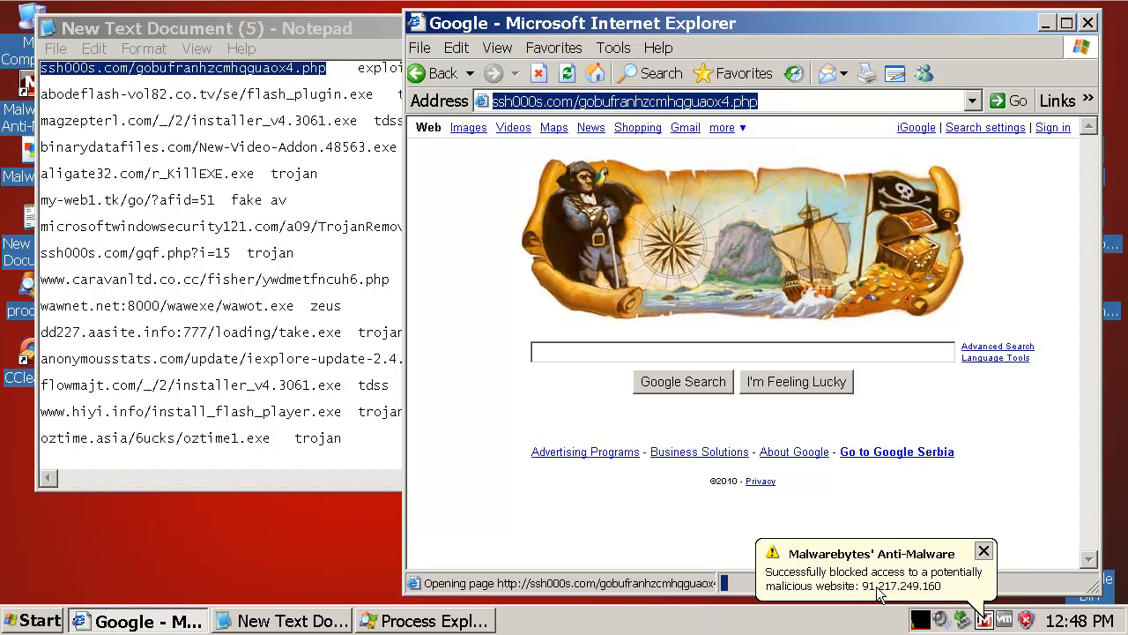
{"action": "left_click", "coordinate": [983, 551]}
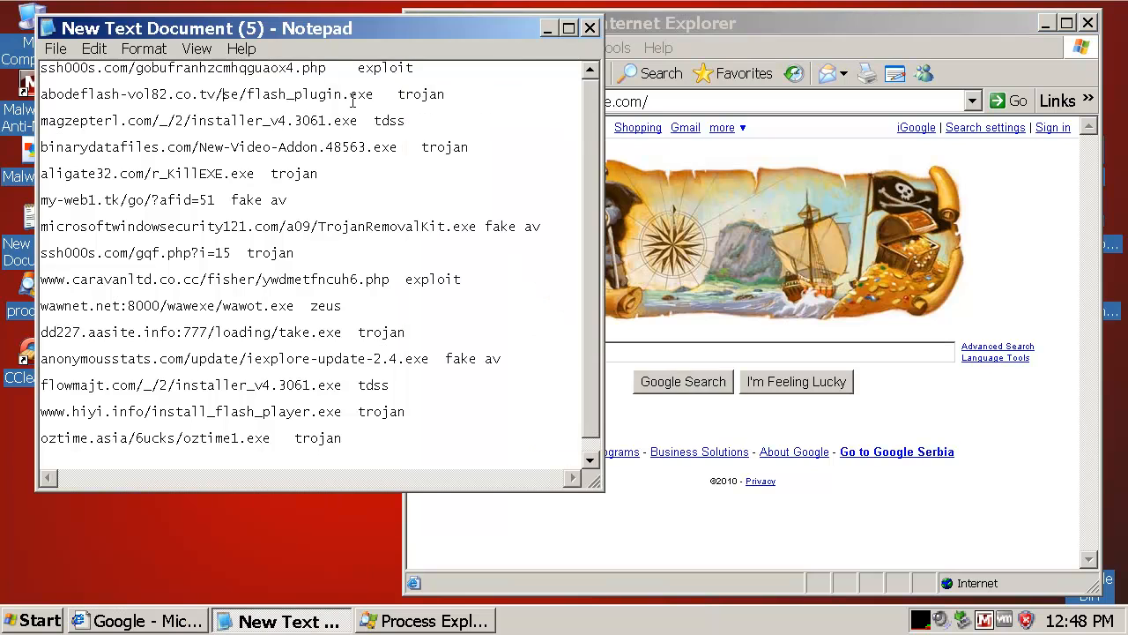
{"action": "double_click", "coordinate": [229, 94]}
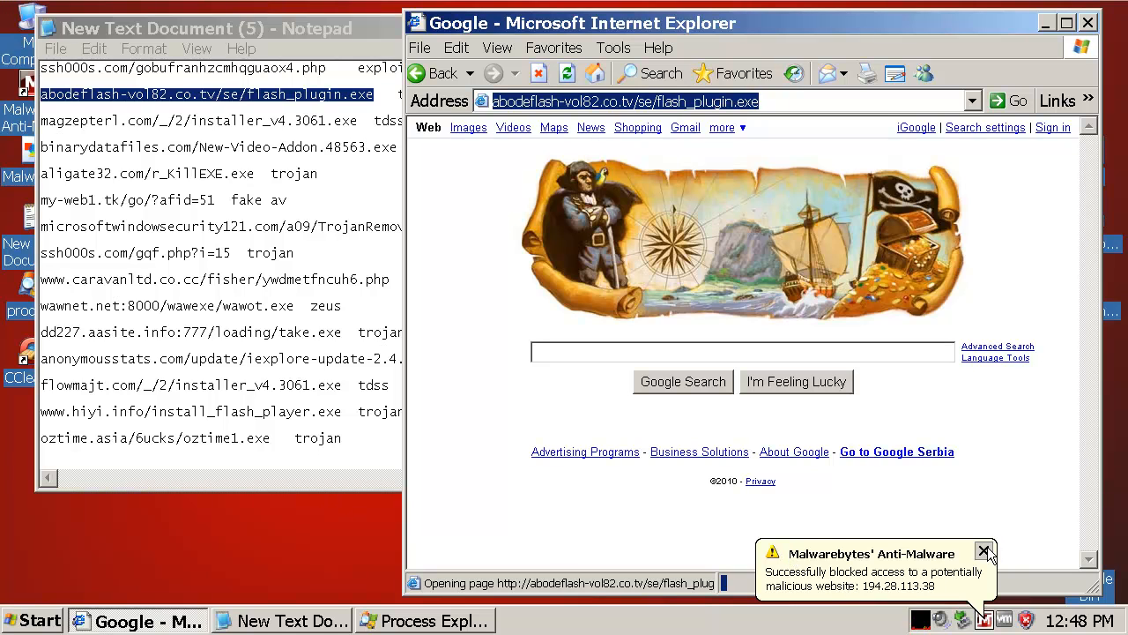
{"action": "left_click", "coordinate": [983, 551]}
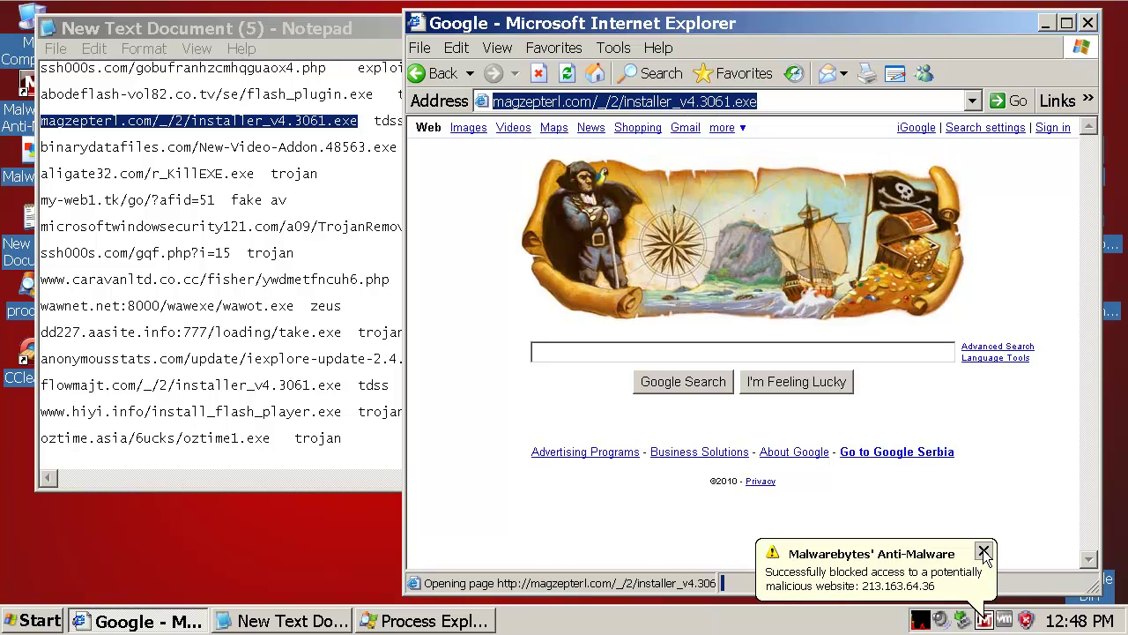
{"action": "left_click", "coordinate": [984, 550]}
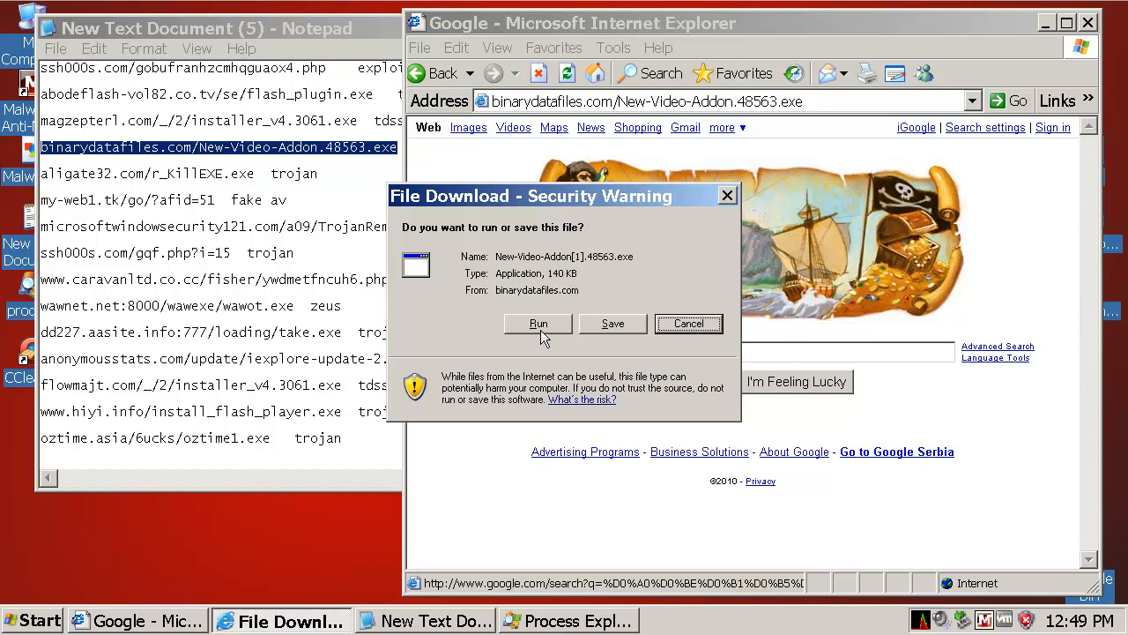
- Run New-Video-Addon.48563.exe from Internet Explorer's download warning
{"action": "left_click", "coordinate": [537, 323]}
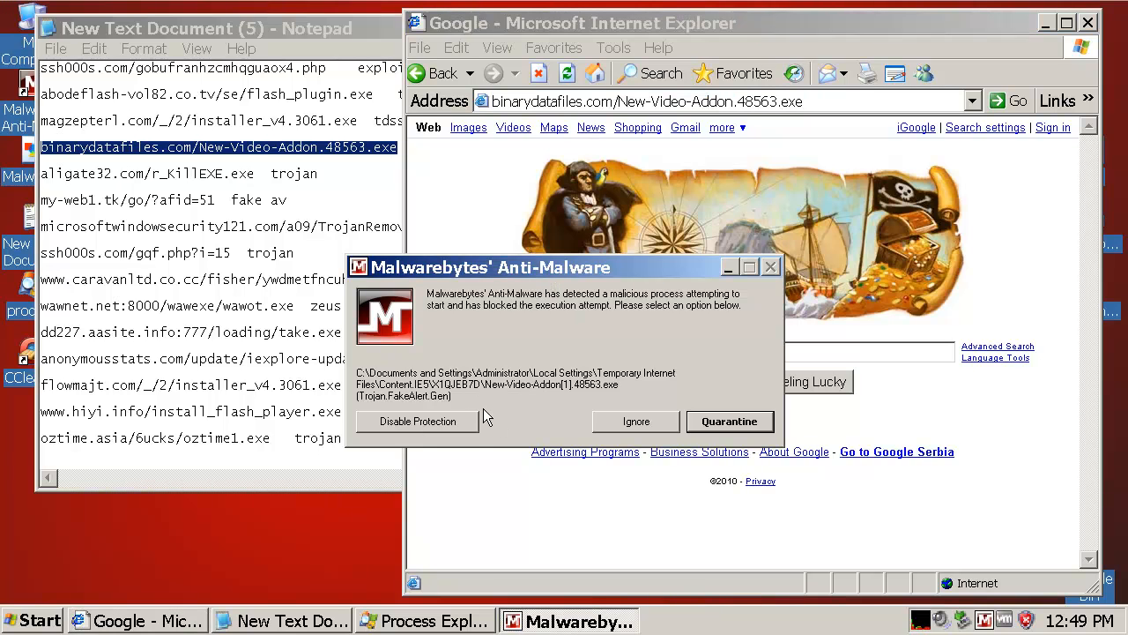
{"action": "mouse_move", "coordinate": [445, 410]}
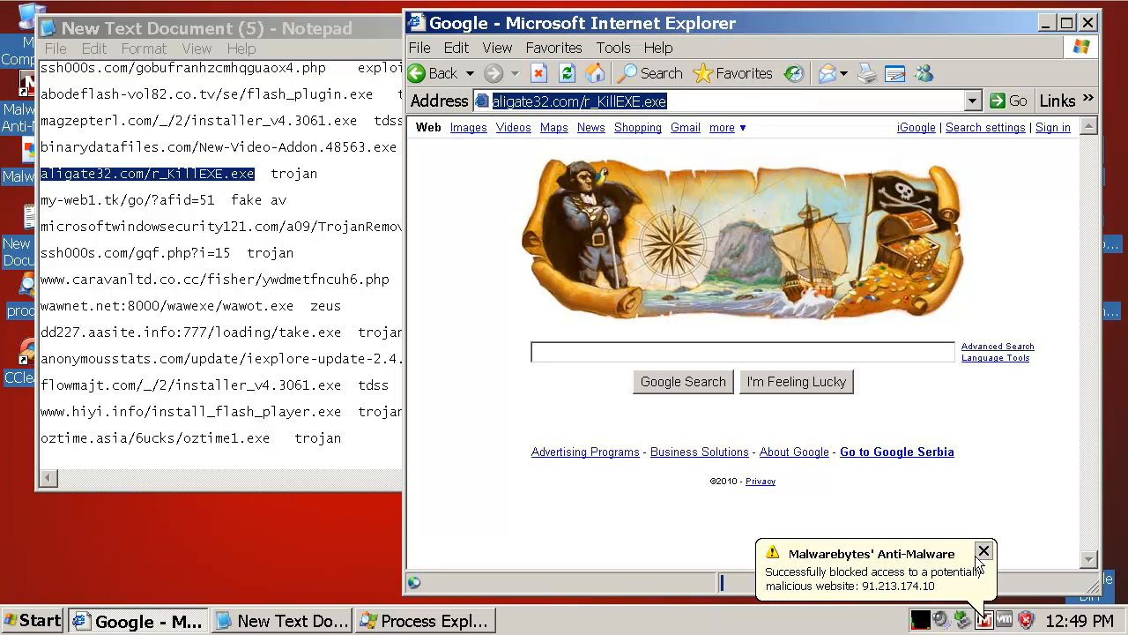
- Dismiss the blocked-site notice, run scanner.exe, and acknowledge its invalid-application error
{"action": "left_click", "coordinate": [984, 551]}
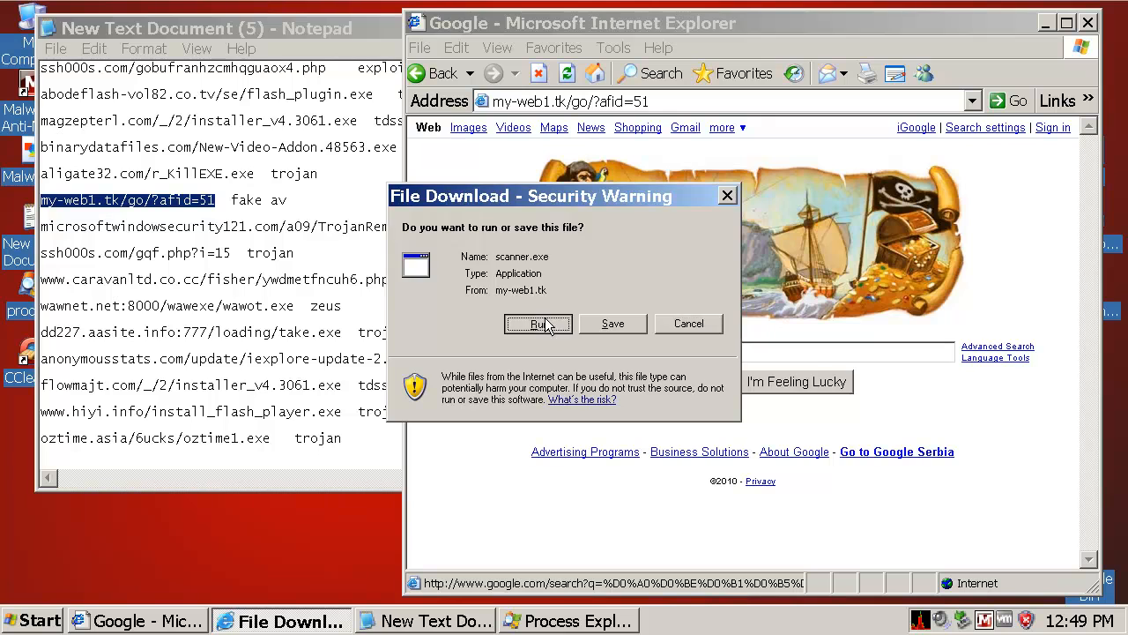
{"action": "left_click", "coordinate": [538, 324]}
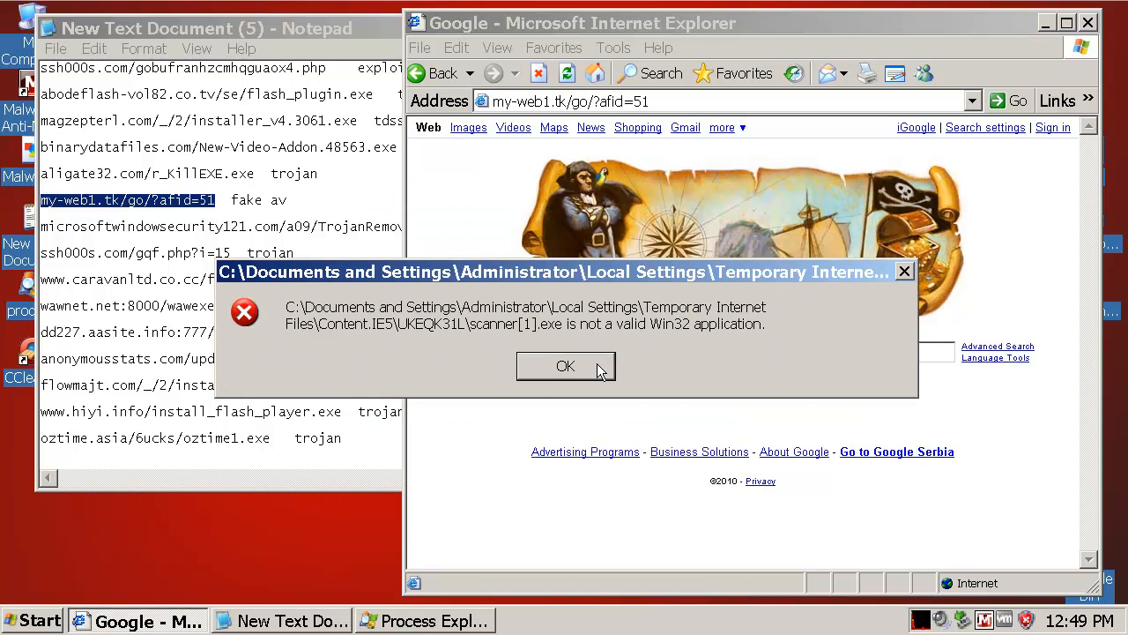
{"action": "left_click", "coordinate": [566, 365]}
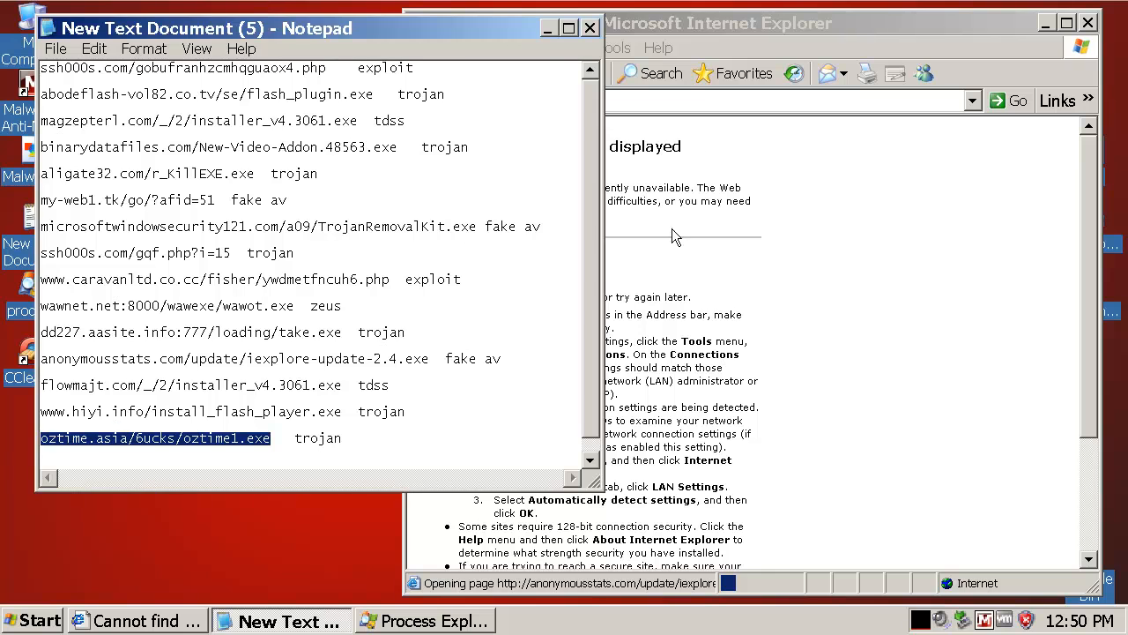
- Bring Internet Explorer forward and load the flowmajt.com address
{"action": "left_click", "coordinate": [705, 101]}
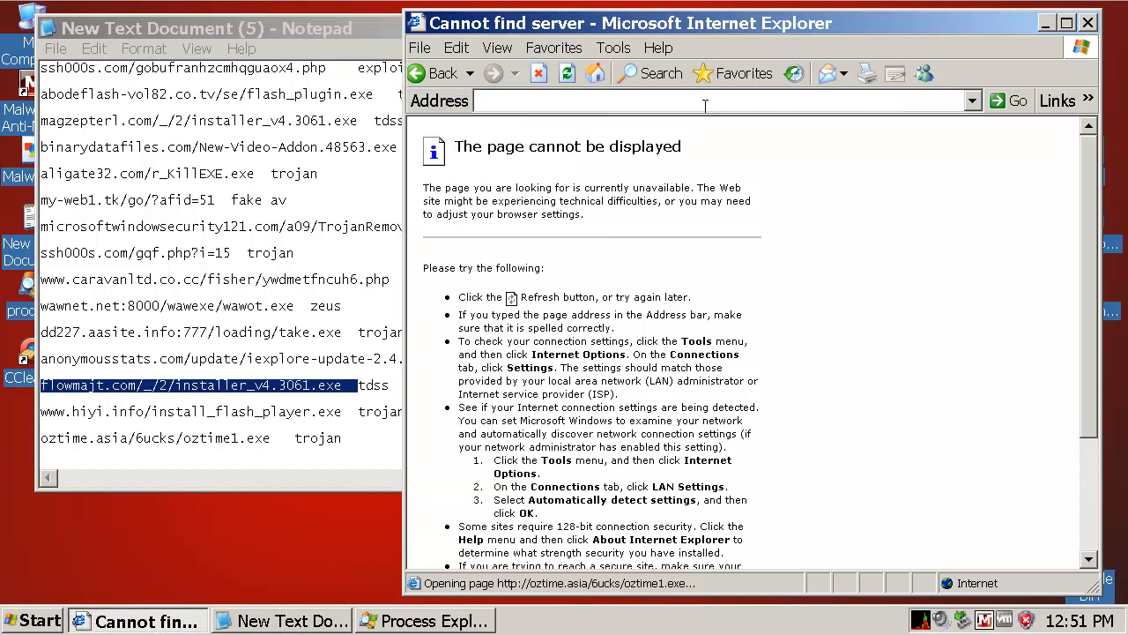
{"action": "left_click", "coordinate": [1004, 100]}
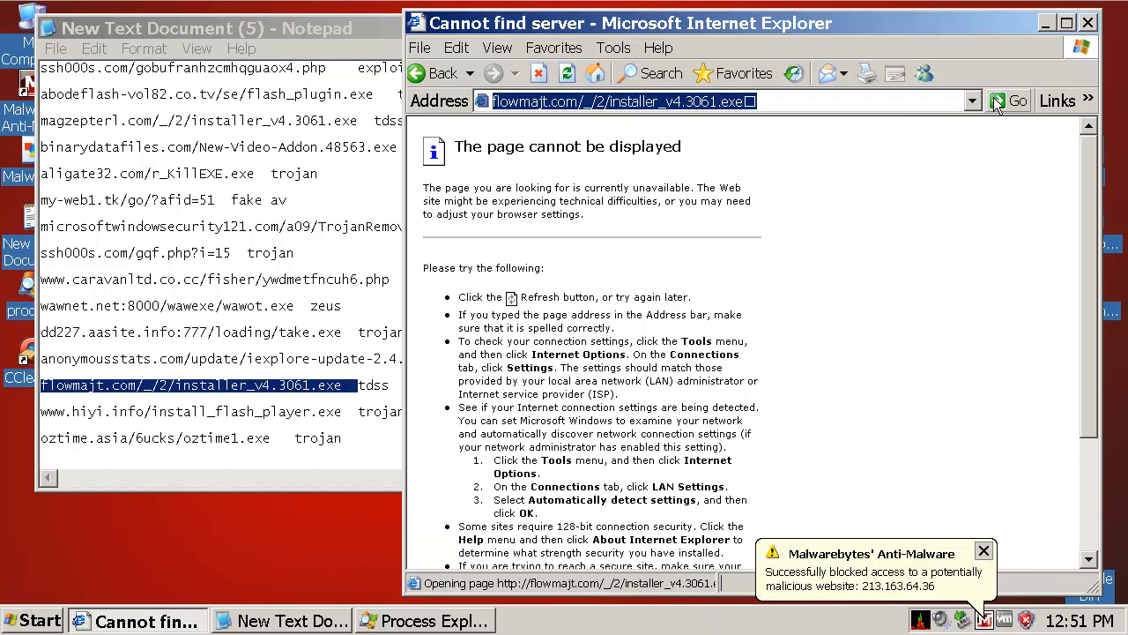
{"action": "left_click", "coordinate": [984, 551]}
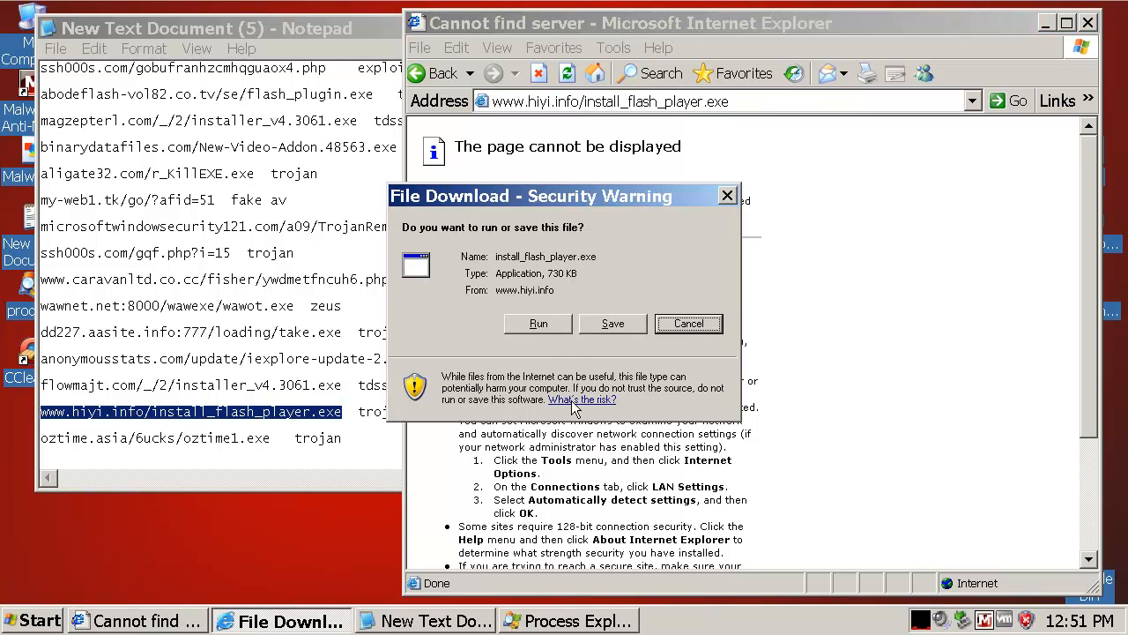
- Run install_flash_player.exe past both security warnings, then quarantine the Trojan.Downloader alert
{"action": "left_click", "coordinate": [537, 323]}
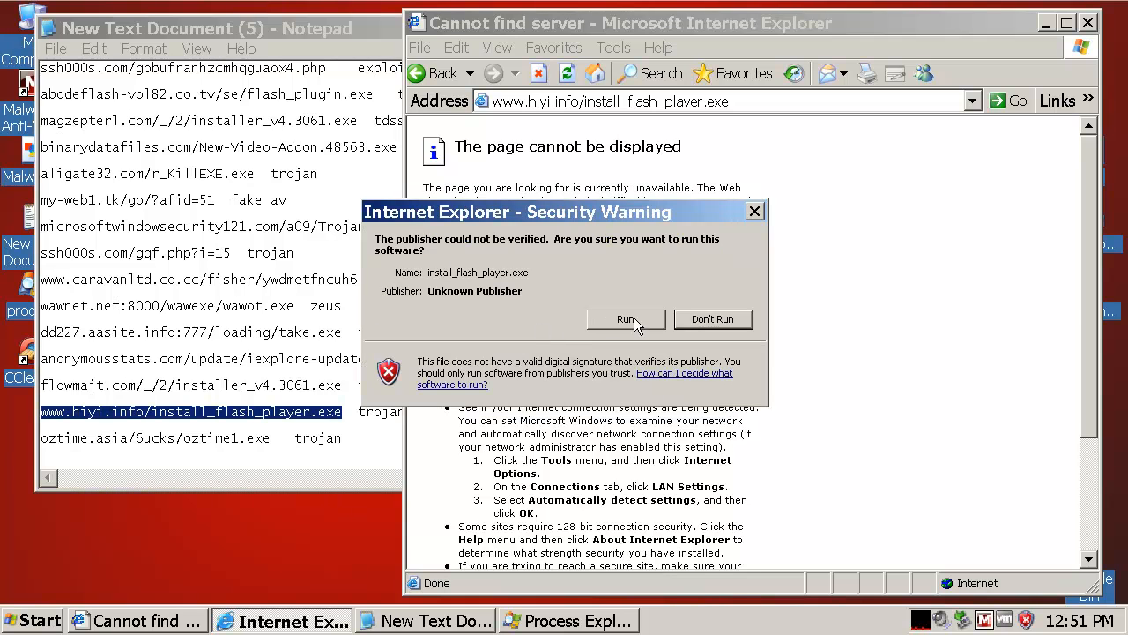
{"action": "left_click", "coordinate": [626, 319]}
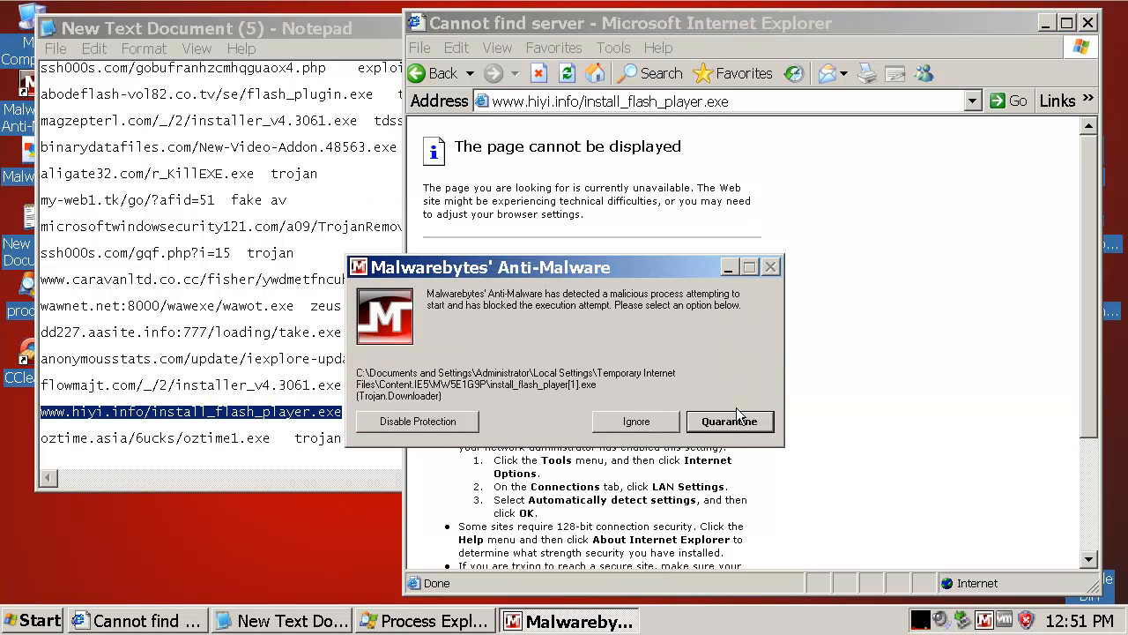
{"action": "mouse_move", "coordinate": [540, 407]}
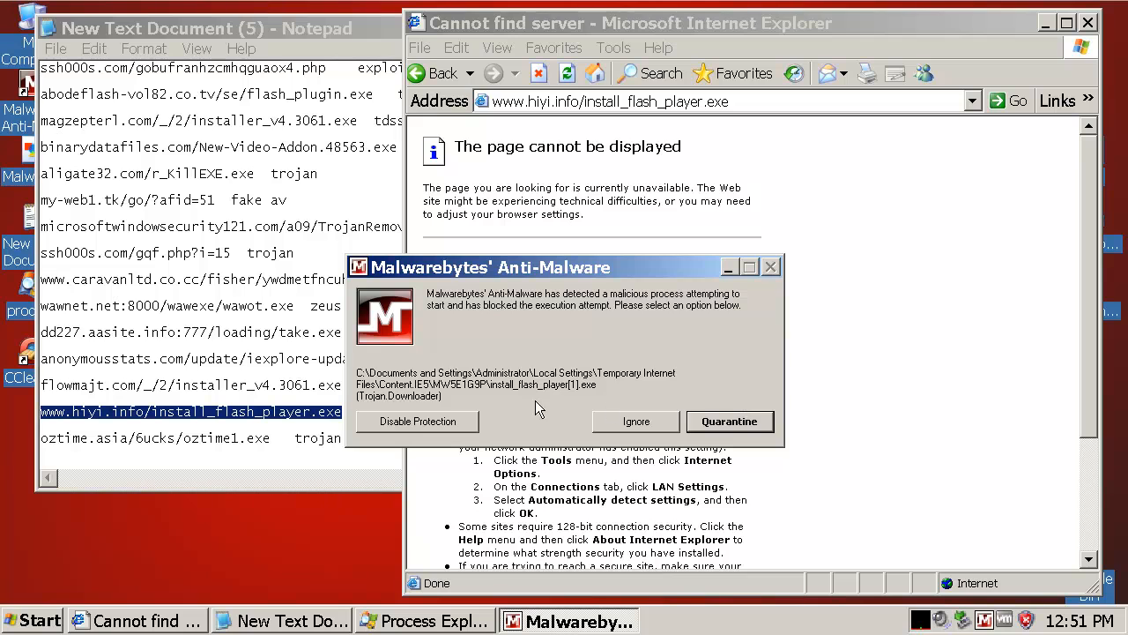
{"action": "mouse_move", "coordinate": [637, 421]}
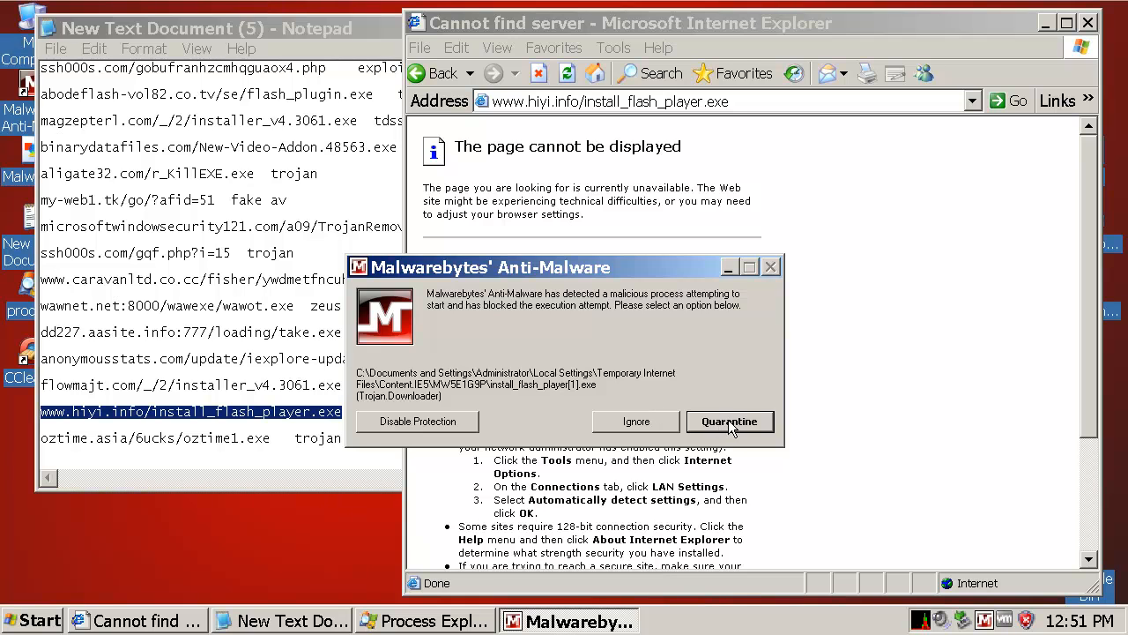
{"action": "left_click", "coordinate": [730, 421]}
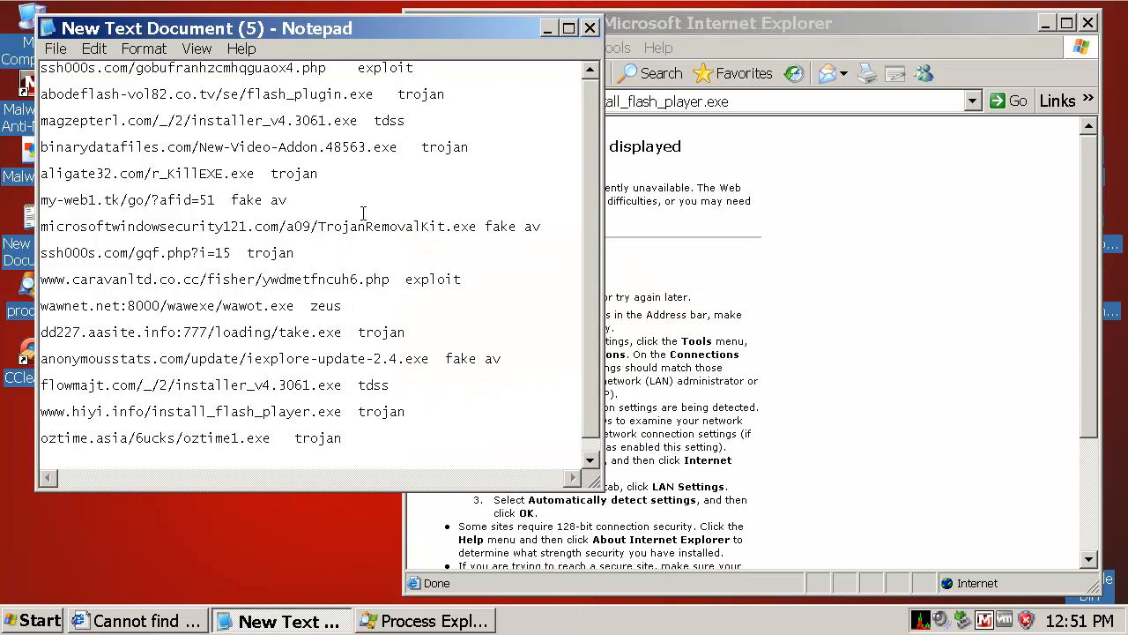
{"action": "mouse_move", "coordinate": [357, 168]}
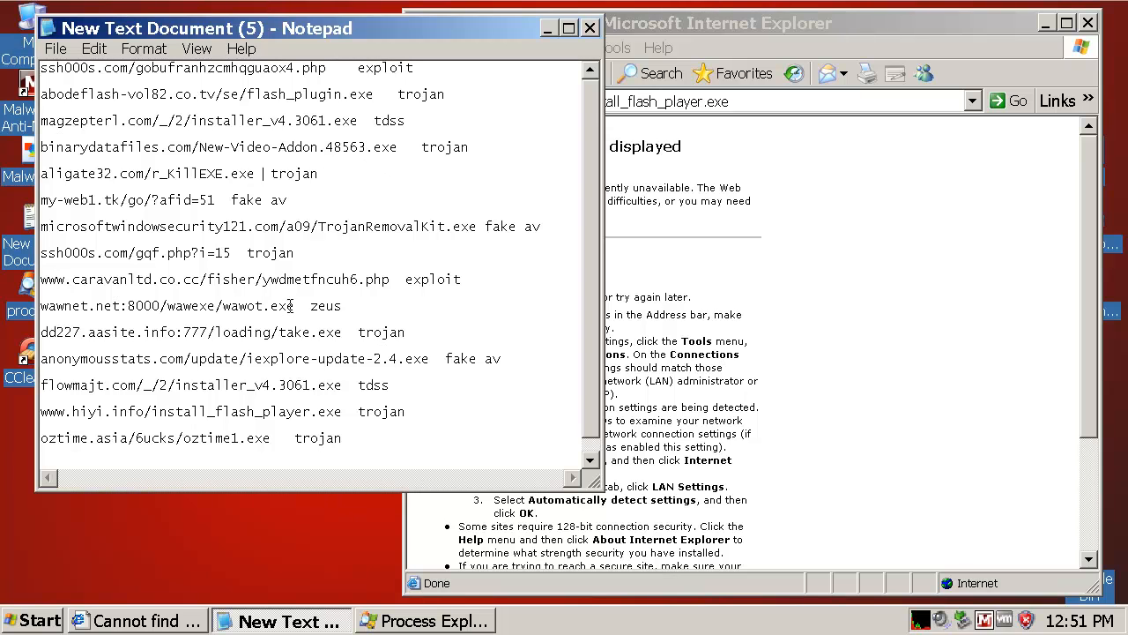
- Try the wawnet.net zeus address, which fails to display, then close the browser
{"action": "double_click", "coordinate": [168, 306]}
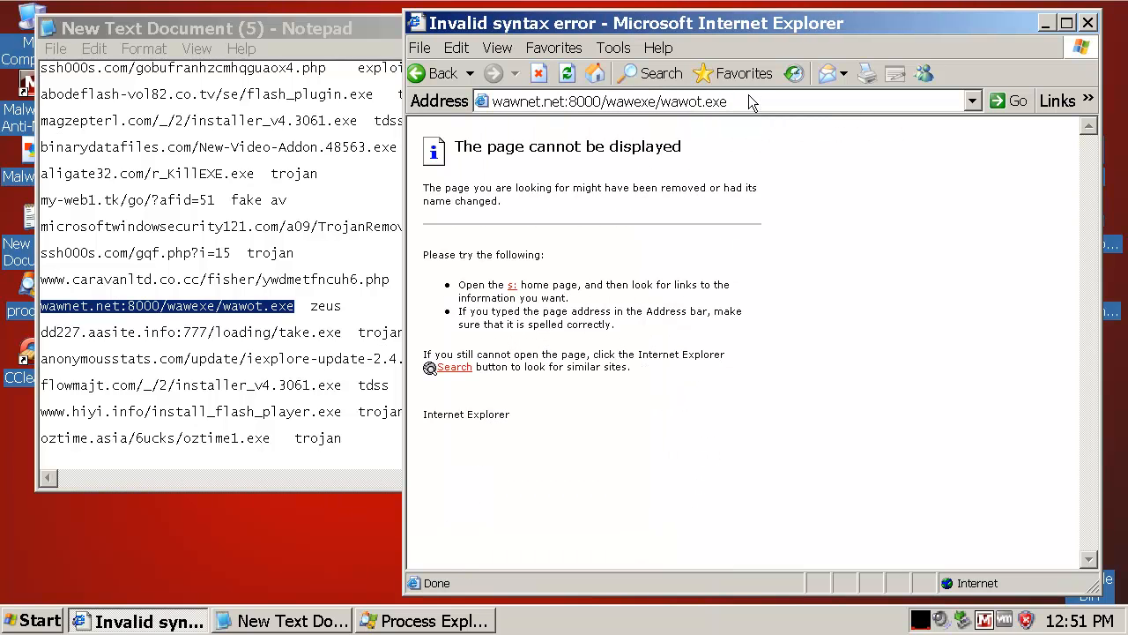
{"action": "left_click", "coordinate": [1105, 22]}
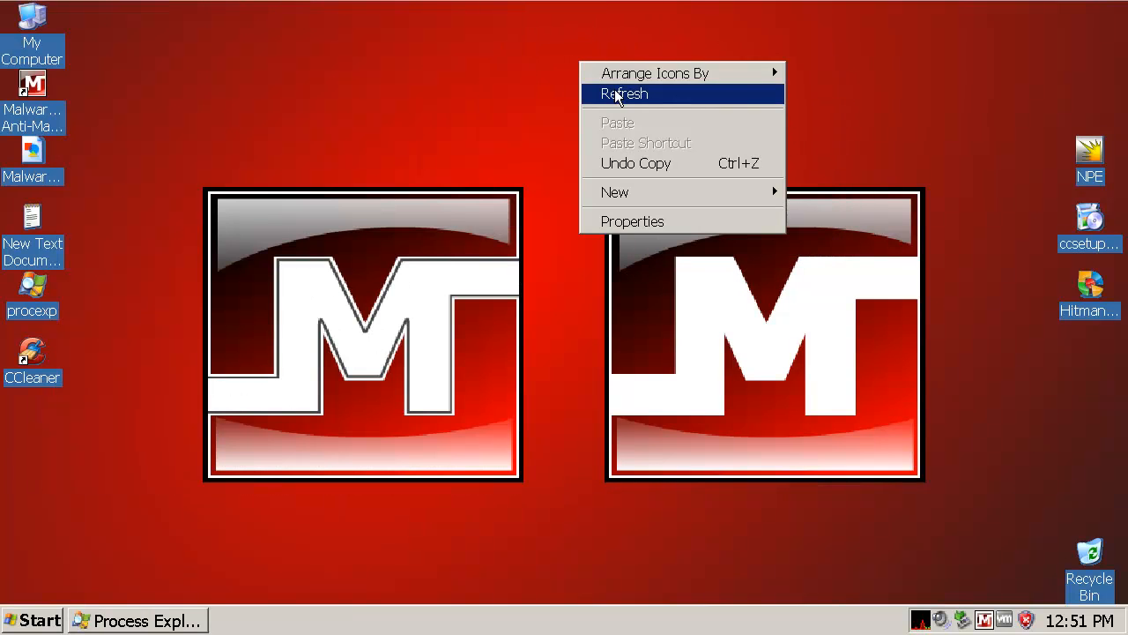
- Review Hitman Pro results (0 threats, three tracking cookies) and finish with Next
{"action": "left_click", "coordinate": [625, 93]}
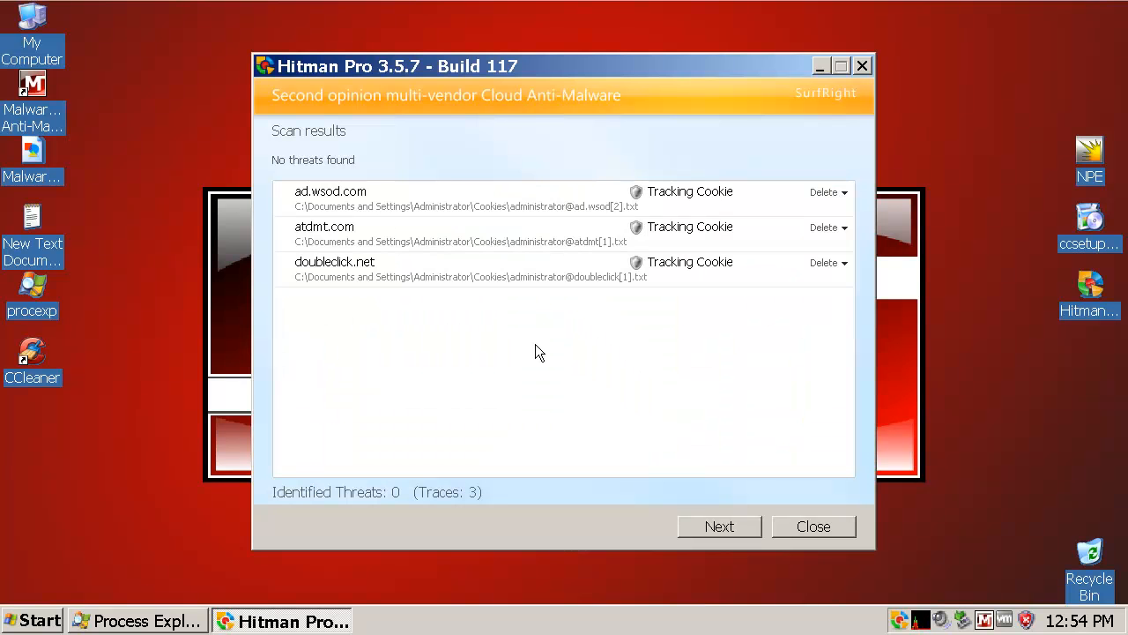
{"action": "mouse_move", "coordinate": [566, 69]}
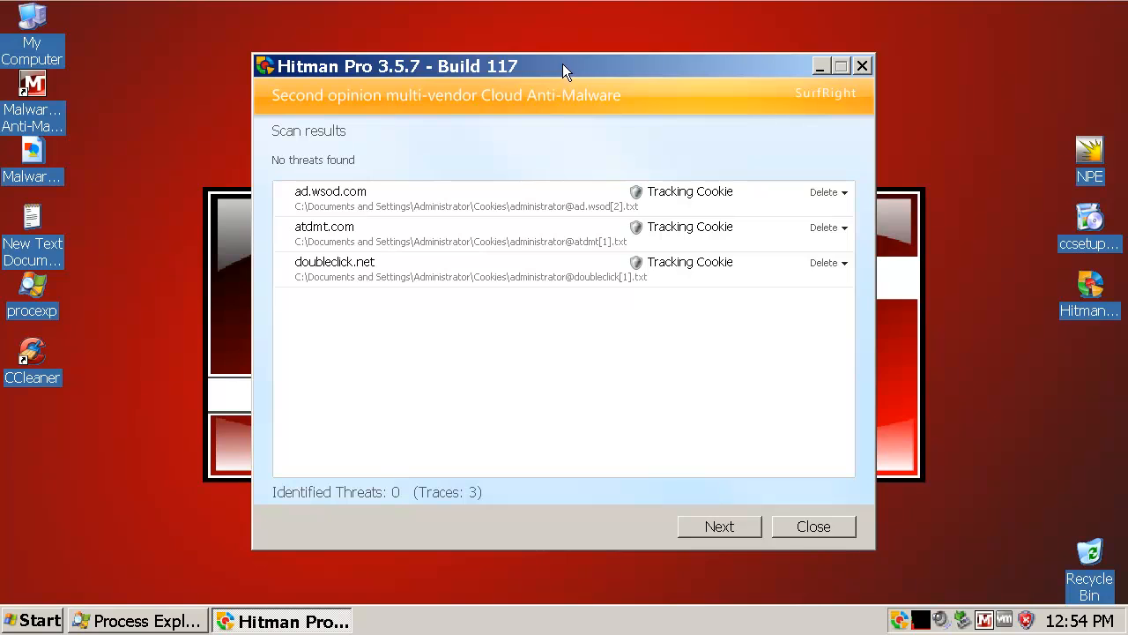
{"action": "mouse_move", "coordinate": [650, 294]}
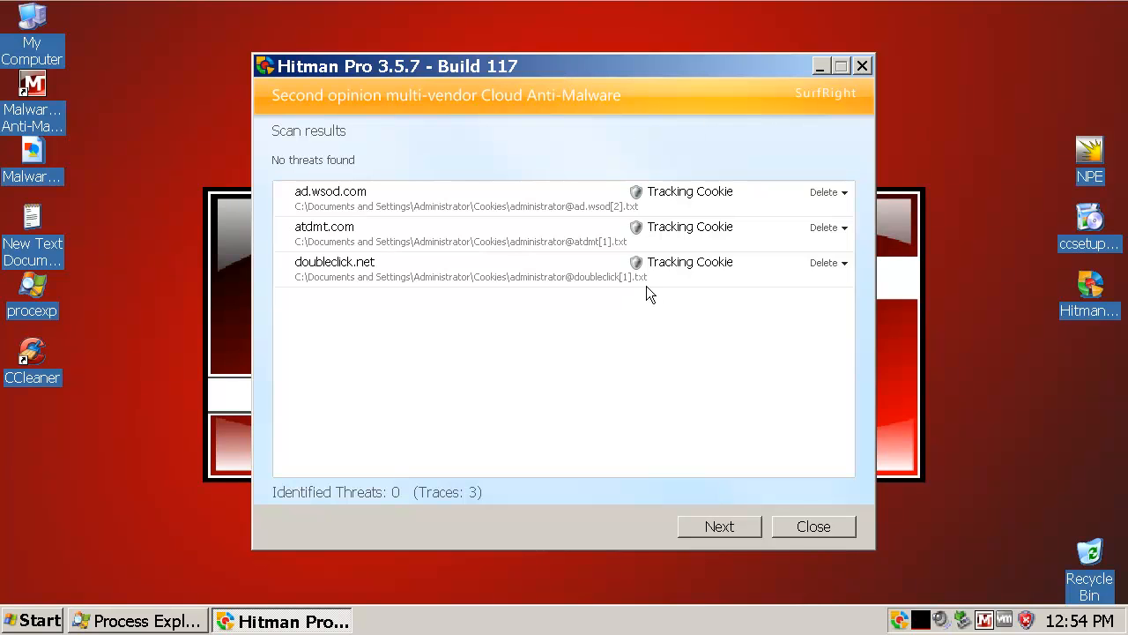
{"action": "mouse_move", "coordinate": [412, 250]}
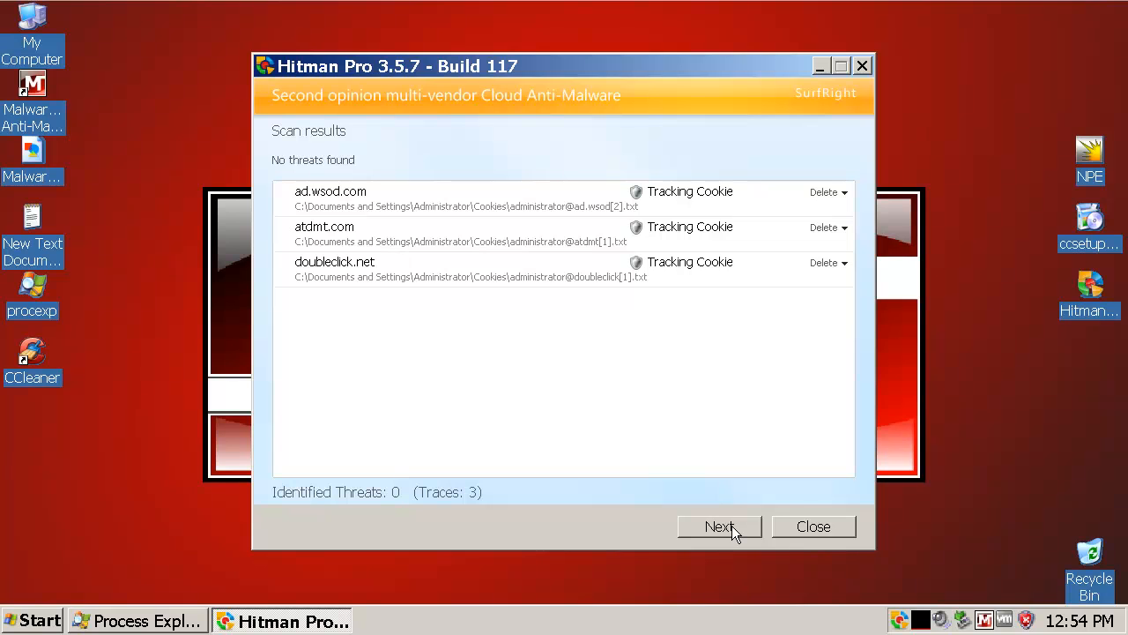
{"action": "left_click", "coordinate": [719, 526]}
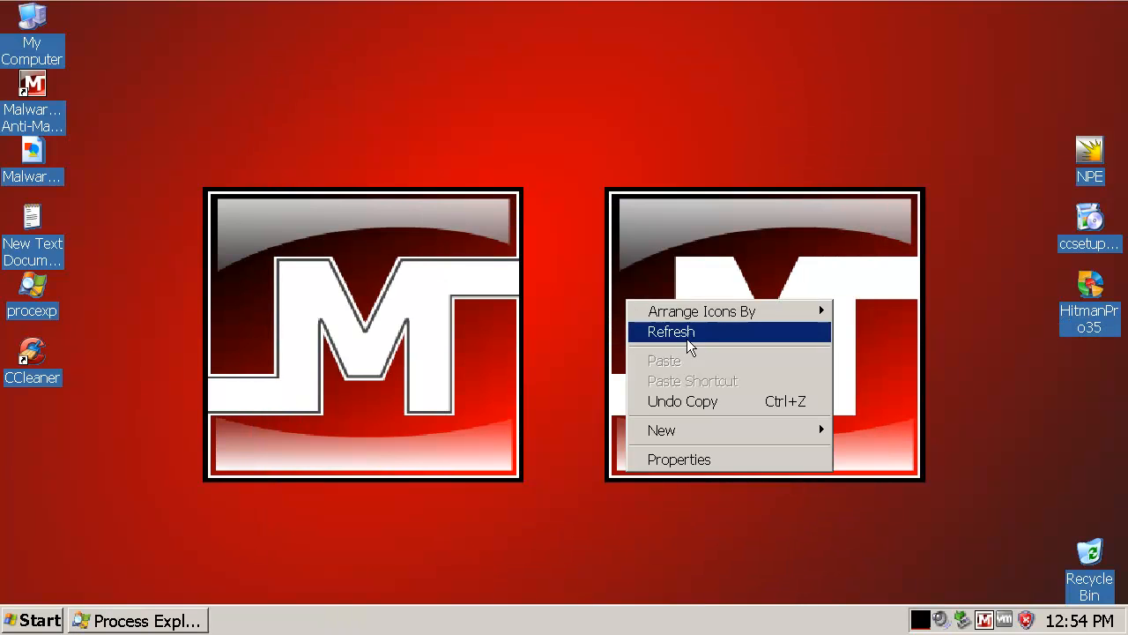
- Refresh the desktop and restore Process Explorer from the taskbar
{"action": "left_click", "coordinate": [669, 331]}
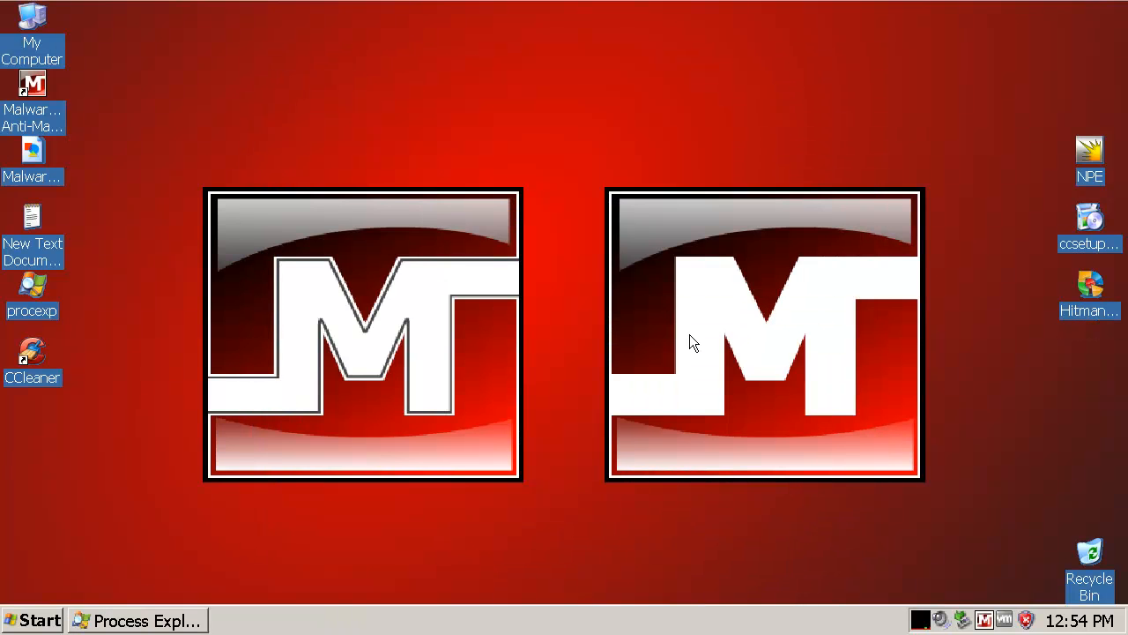
{"action": "left_click", "coordinate": [136, 620]}
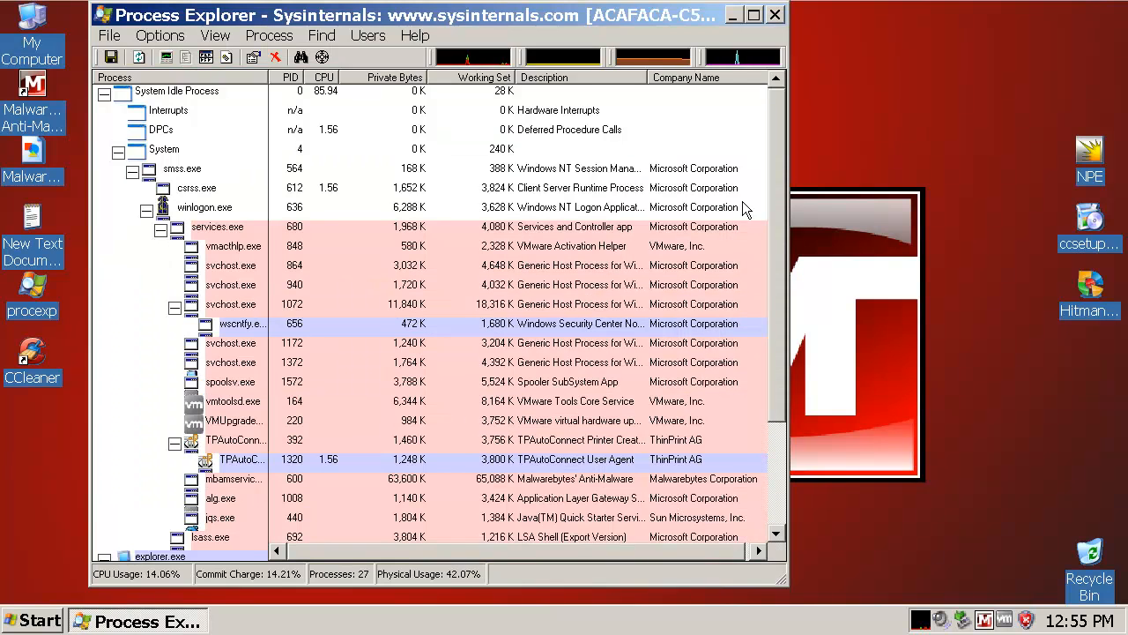